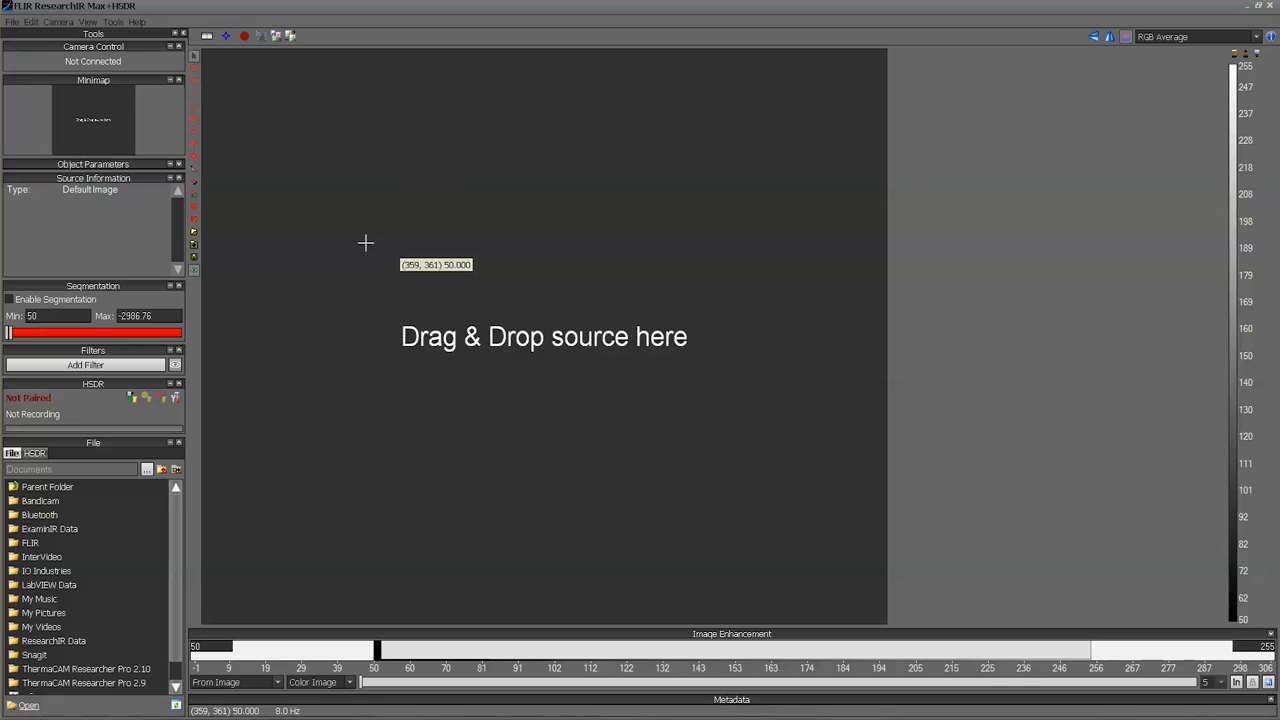
Step: Connect to the SC8300 camera listed under GigE (PureGEV) in the Camera Selector
{"action": "left_click", "coordinate": [58, 21]}
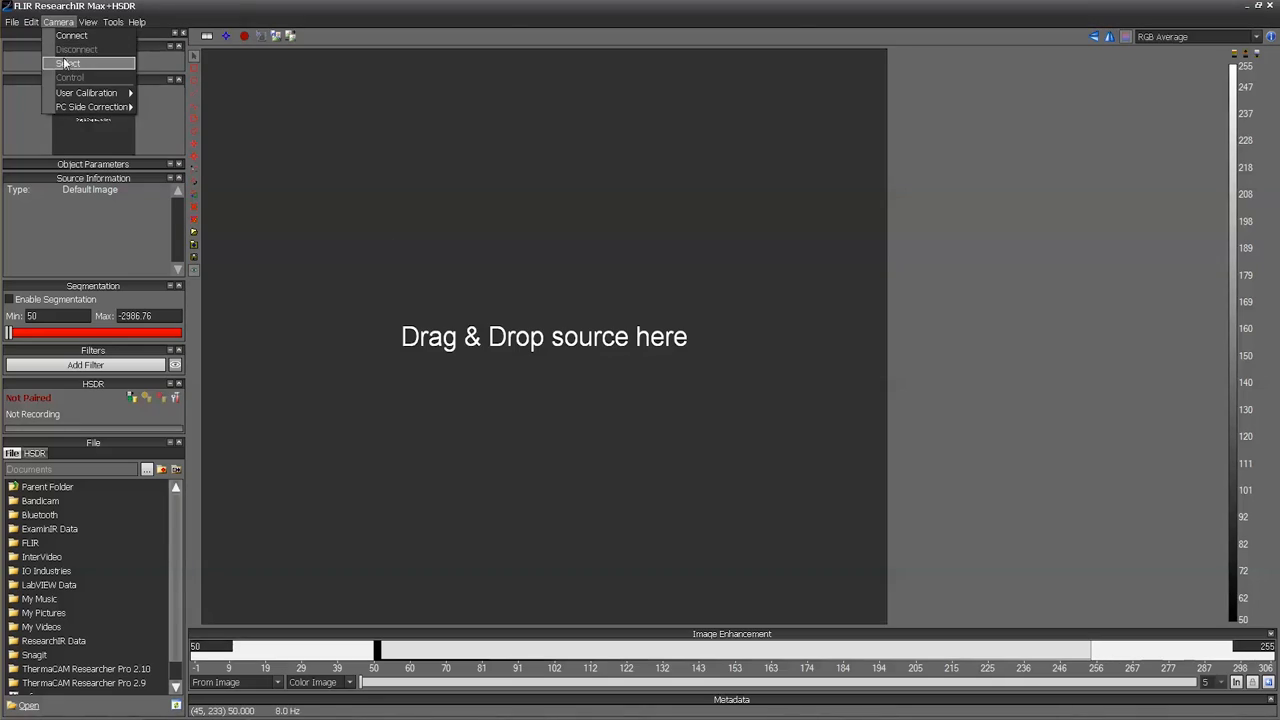
{"action": "left_click", "coordinate": [67, 63]}
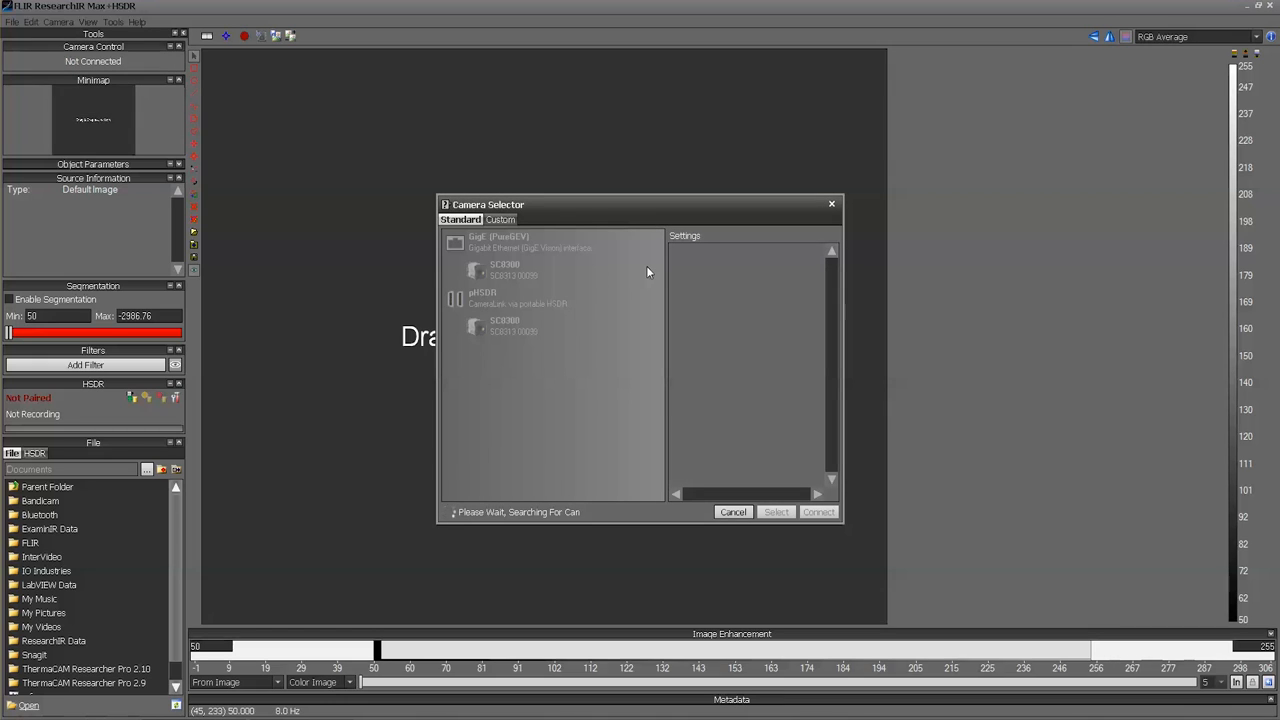
{"action": "mouse_move", "coordinate": [605, 275]}
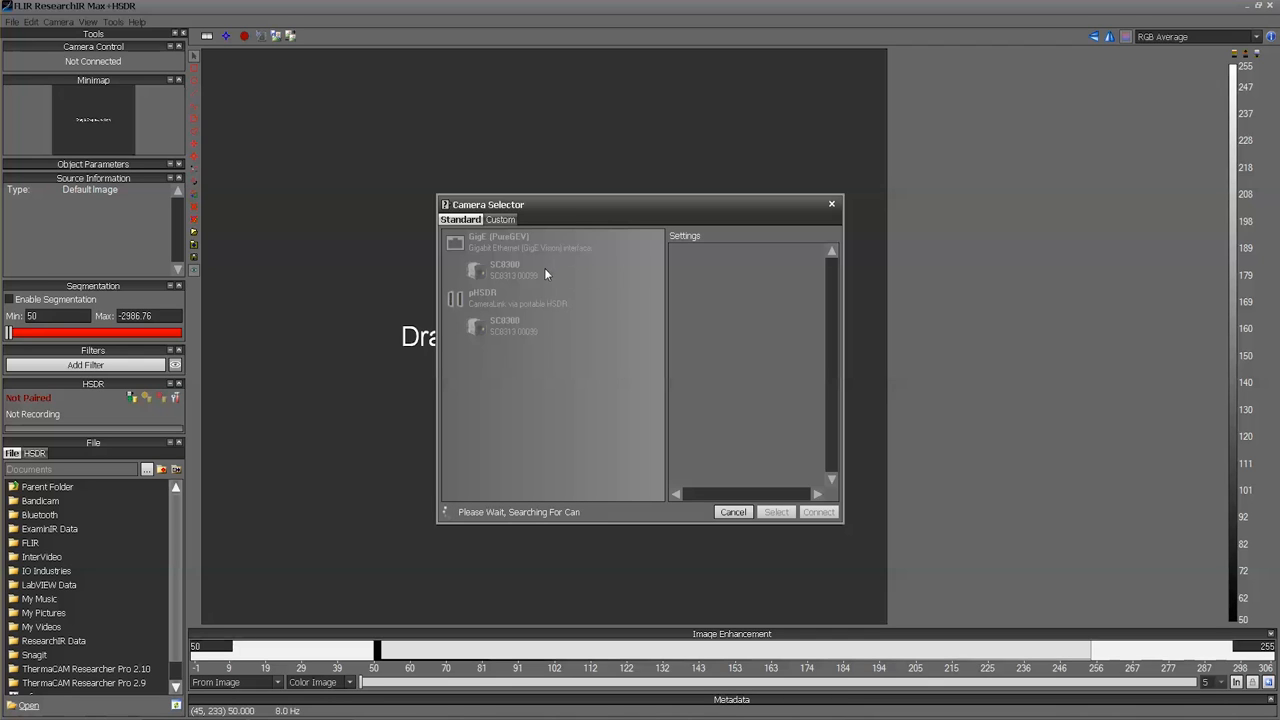
{"action": "left_click", "coordinate": [505, 270]}
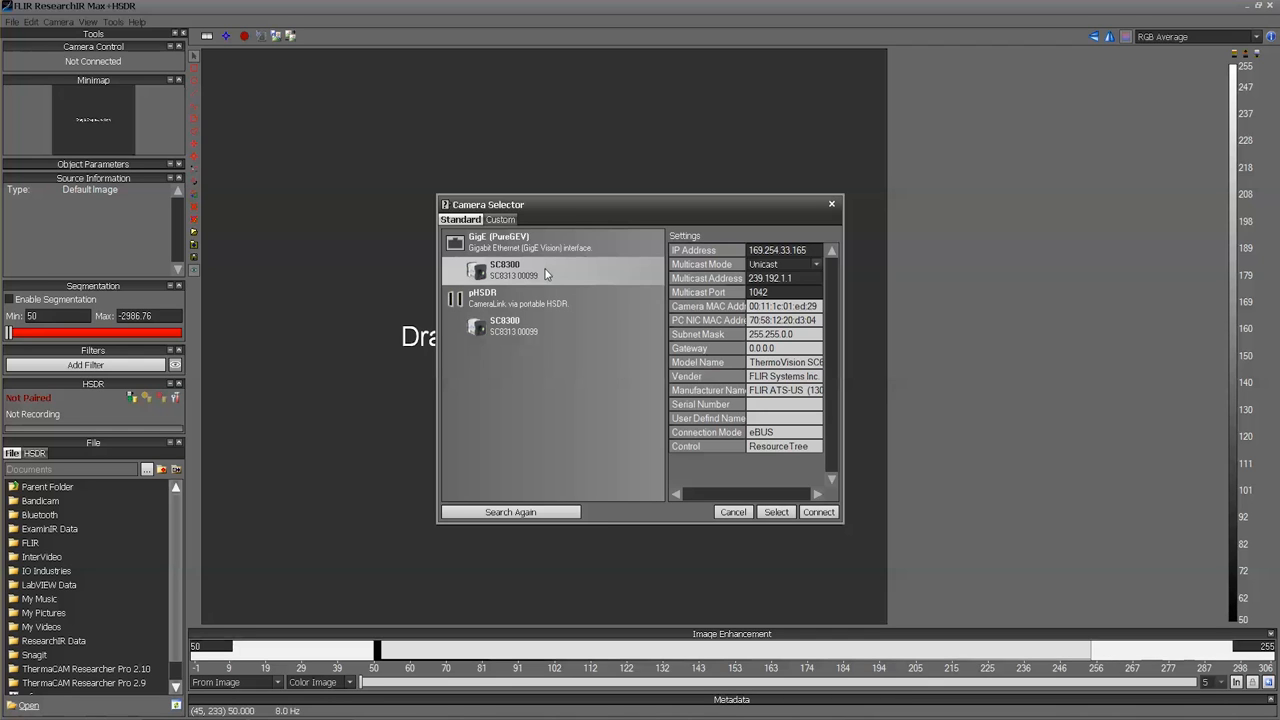
{"action": "left_click", "coordinate": [733, 512]}
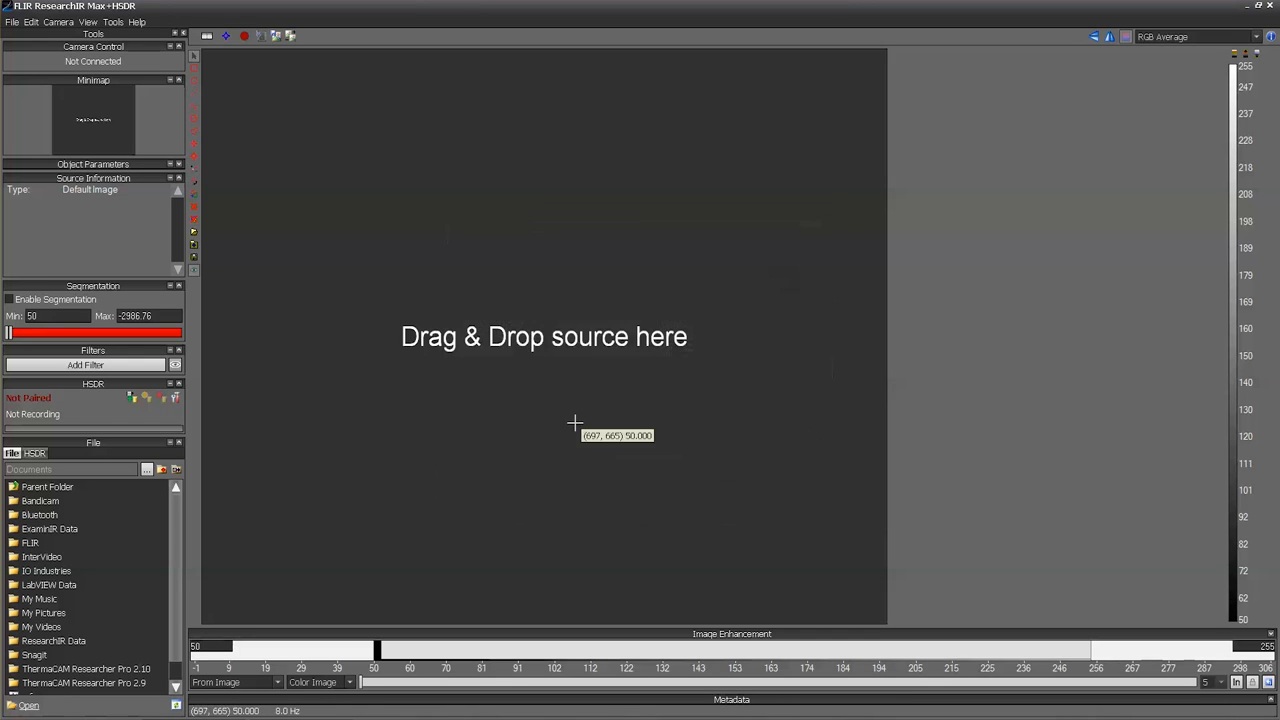
{"action": "mouse_move", "coordinate": [397, 263]}
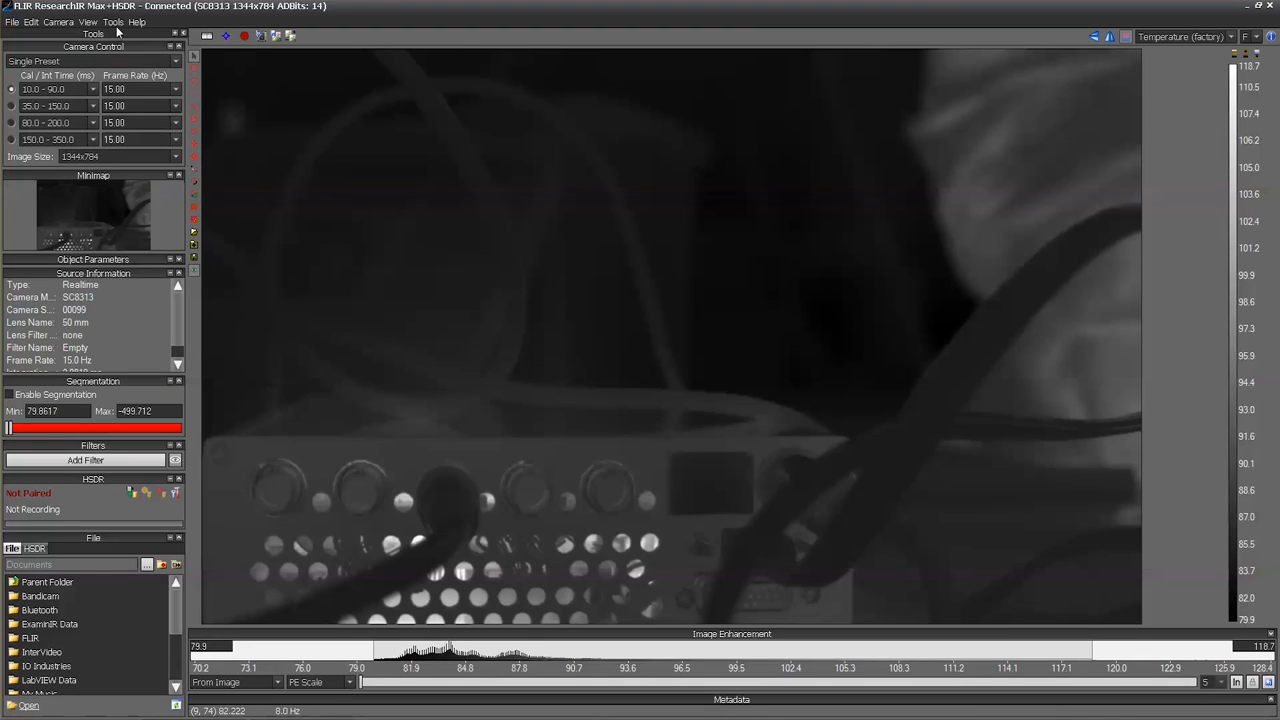
Step: Enable HSDR with the CoaXpress model and accept erasing existing HSDR data
{"action": "left_click", "coordinate": [112, 21]}
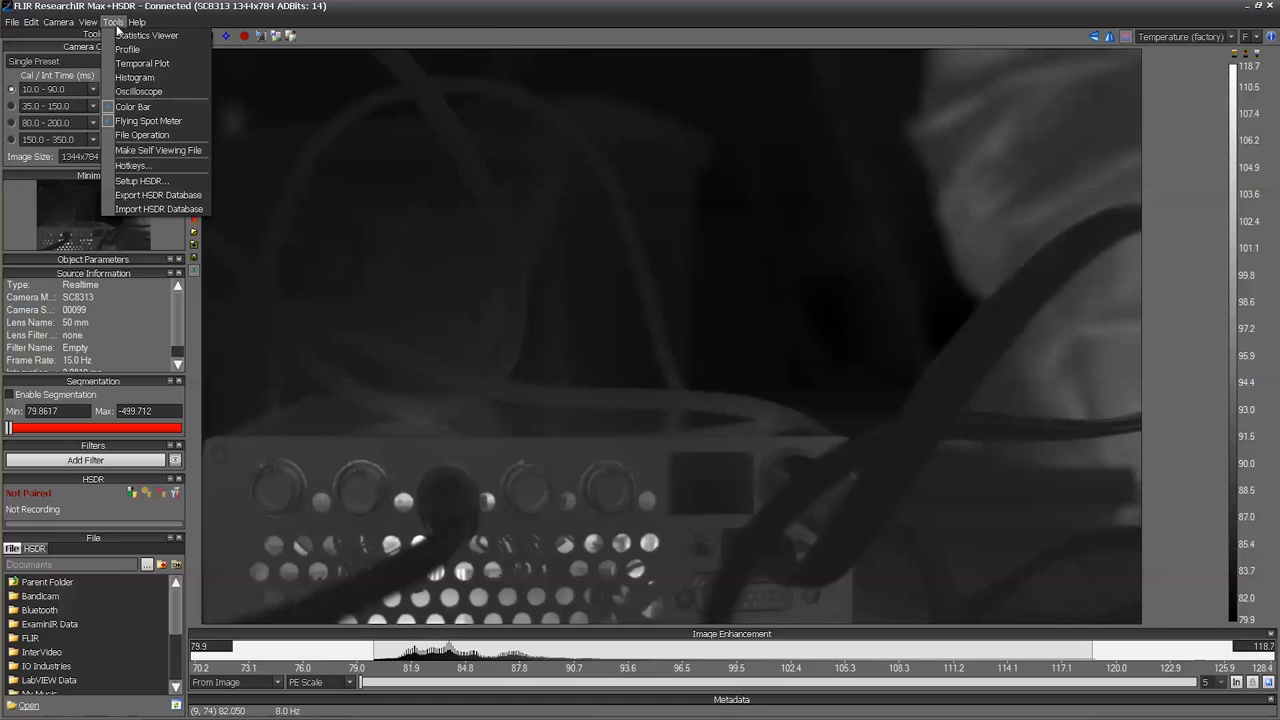
{"action": "left_click", "coordinate": [140, 181]}
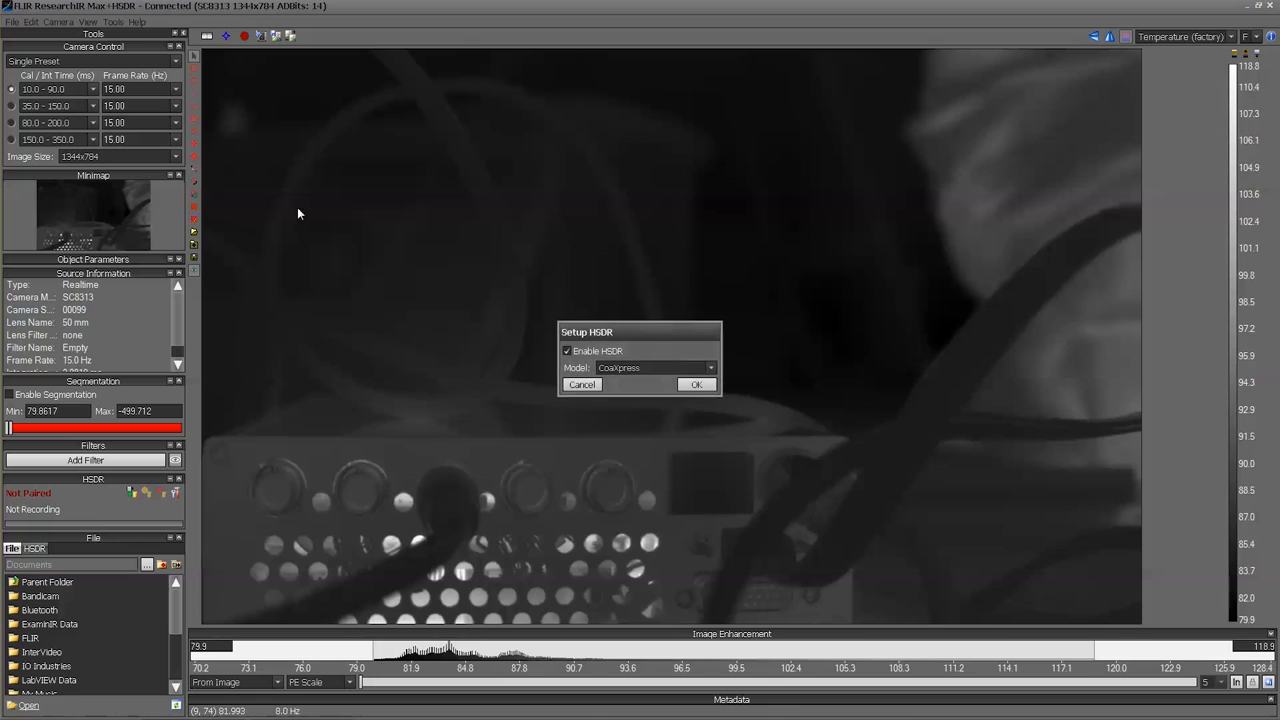
{"action": "left_click", "coordinate": [650, 367]}
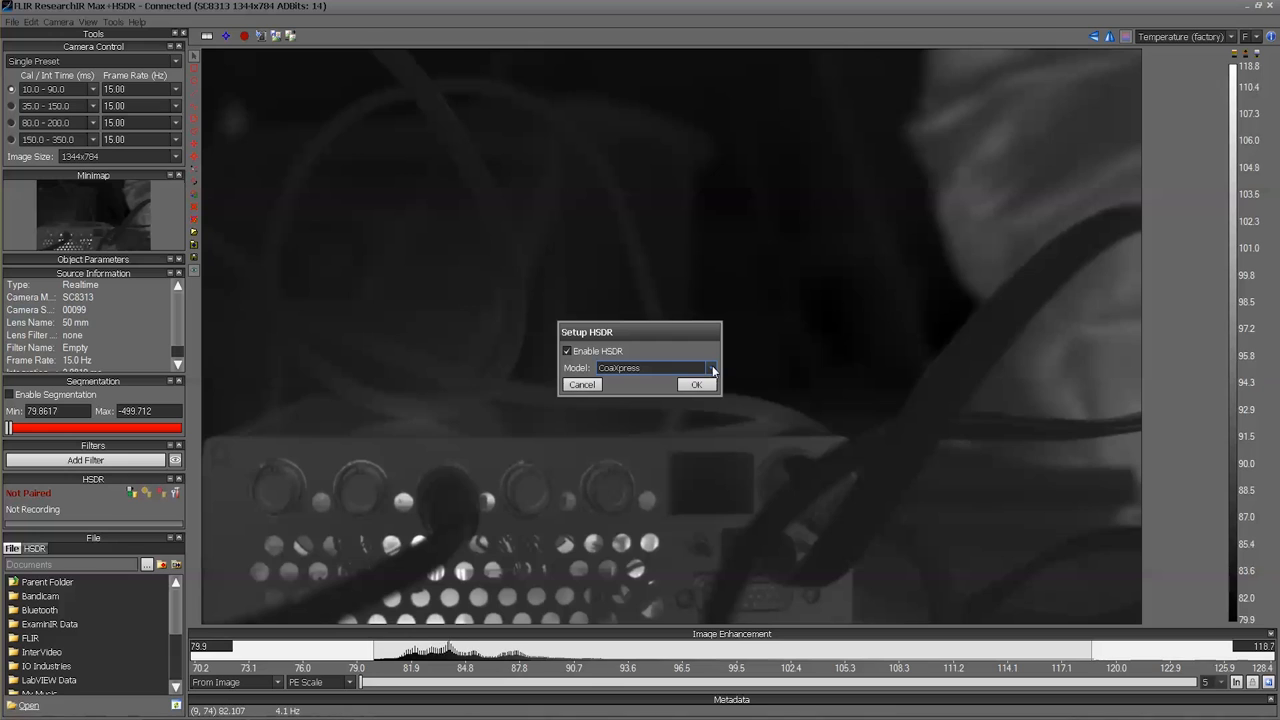
{"action": "left_click", "coordinate": [710, 367]}
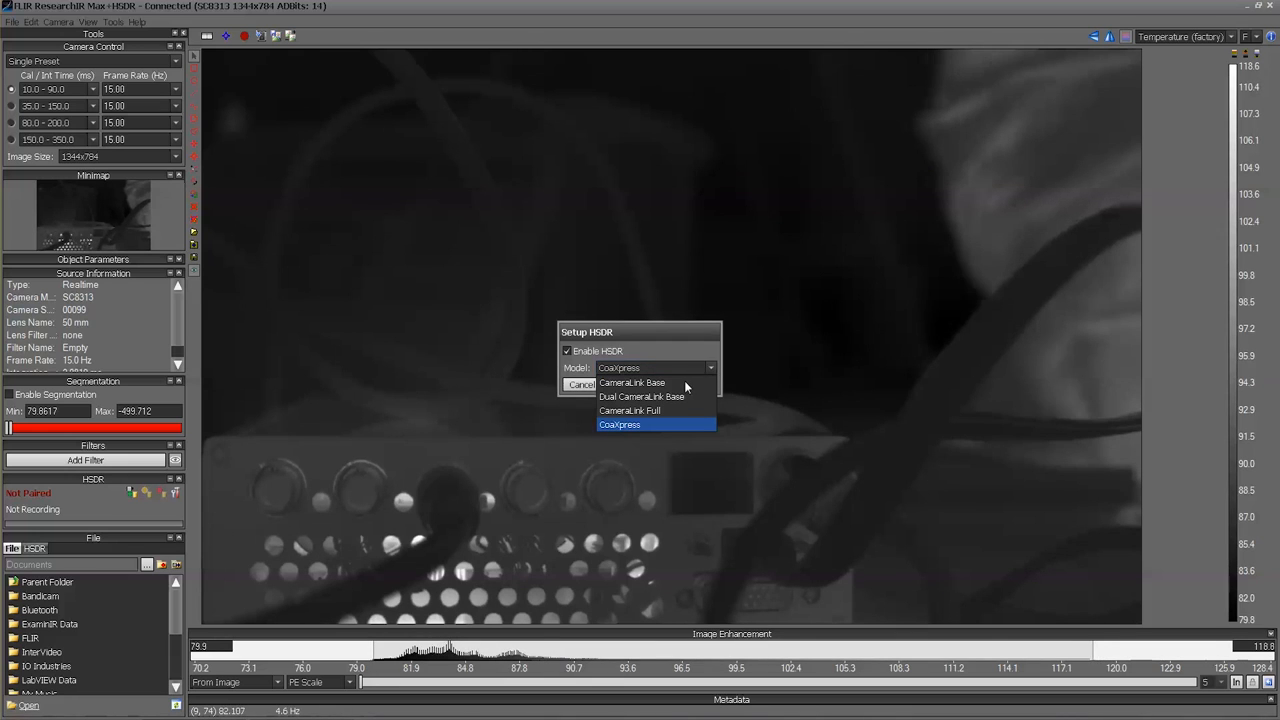
{"action": "mouse_move", "coordinate": [670, 431]}
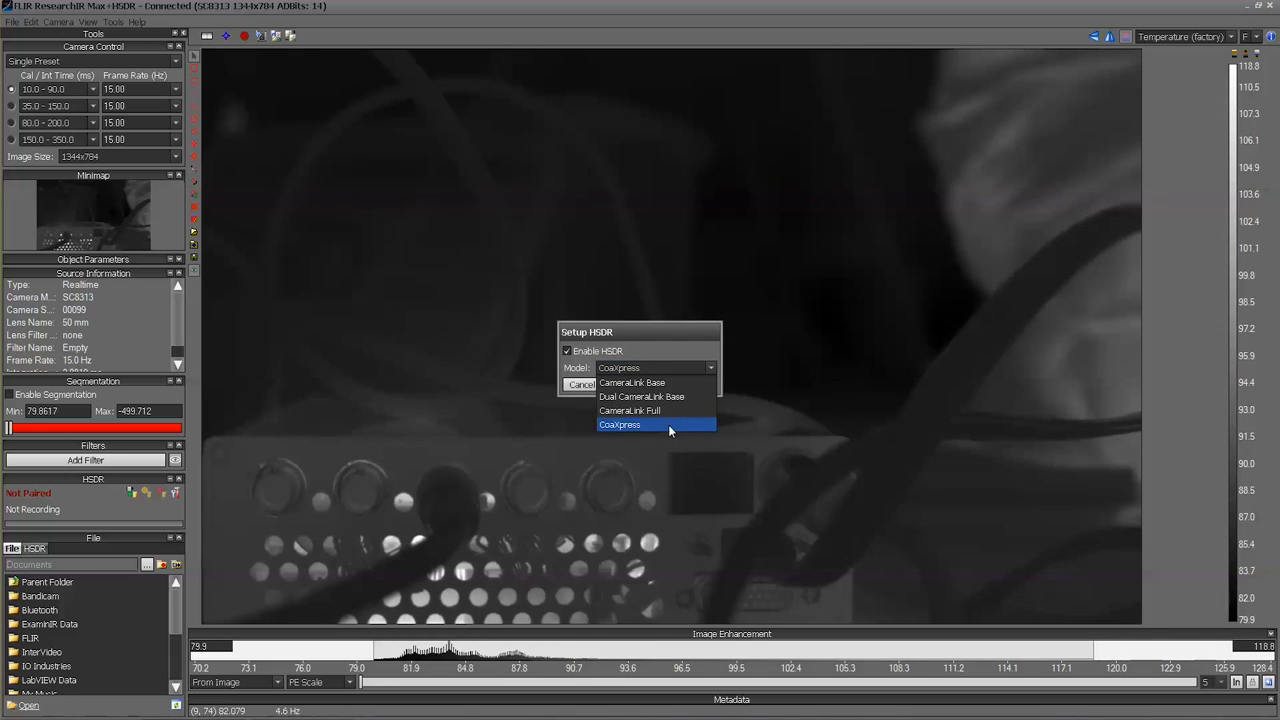
{"action": "left_click", "coordinate": [619, 424]}
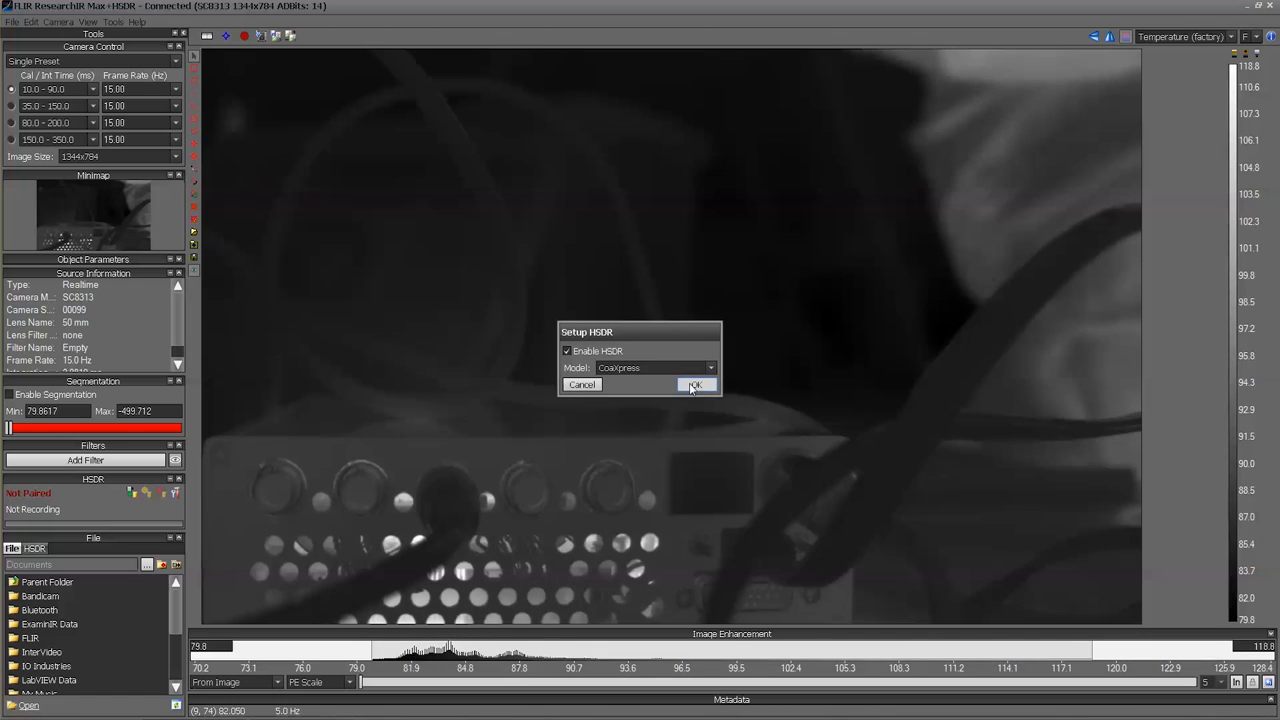
{"action": "left_click", "coordinate": [697, 385]}
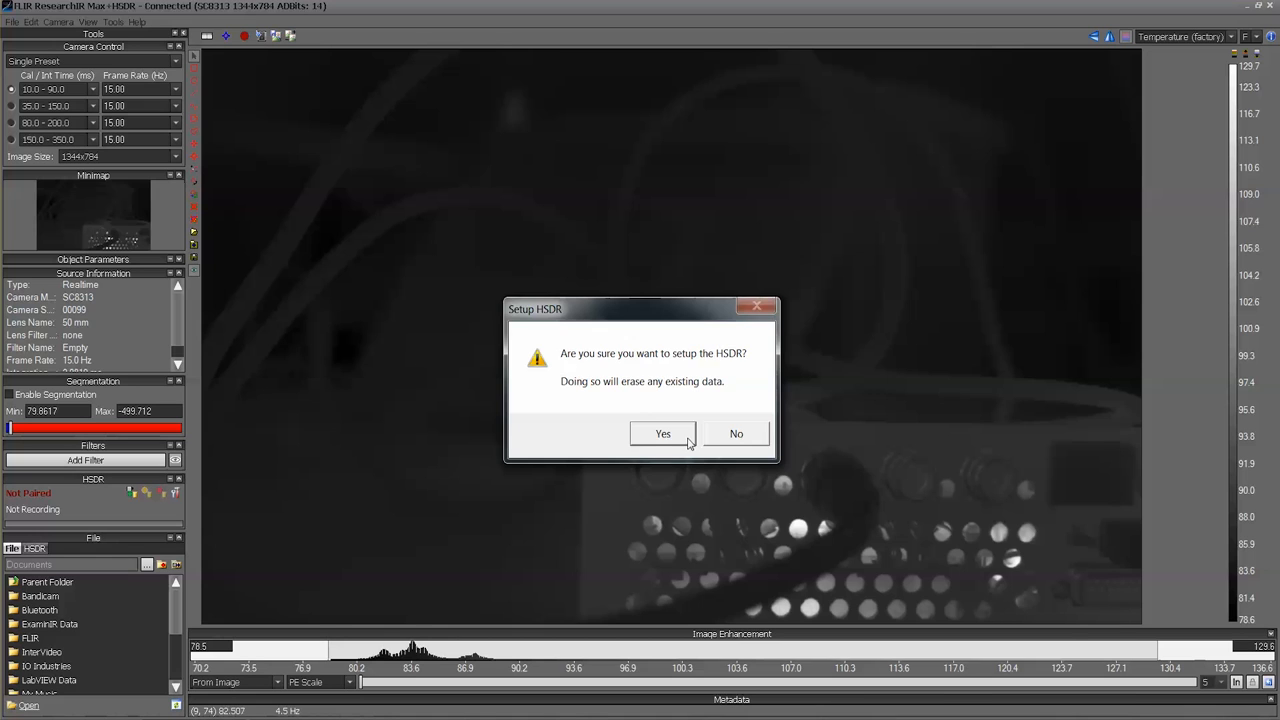
{"action": "left_click", "coordinate": [662, 433]}
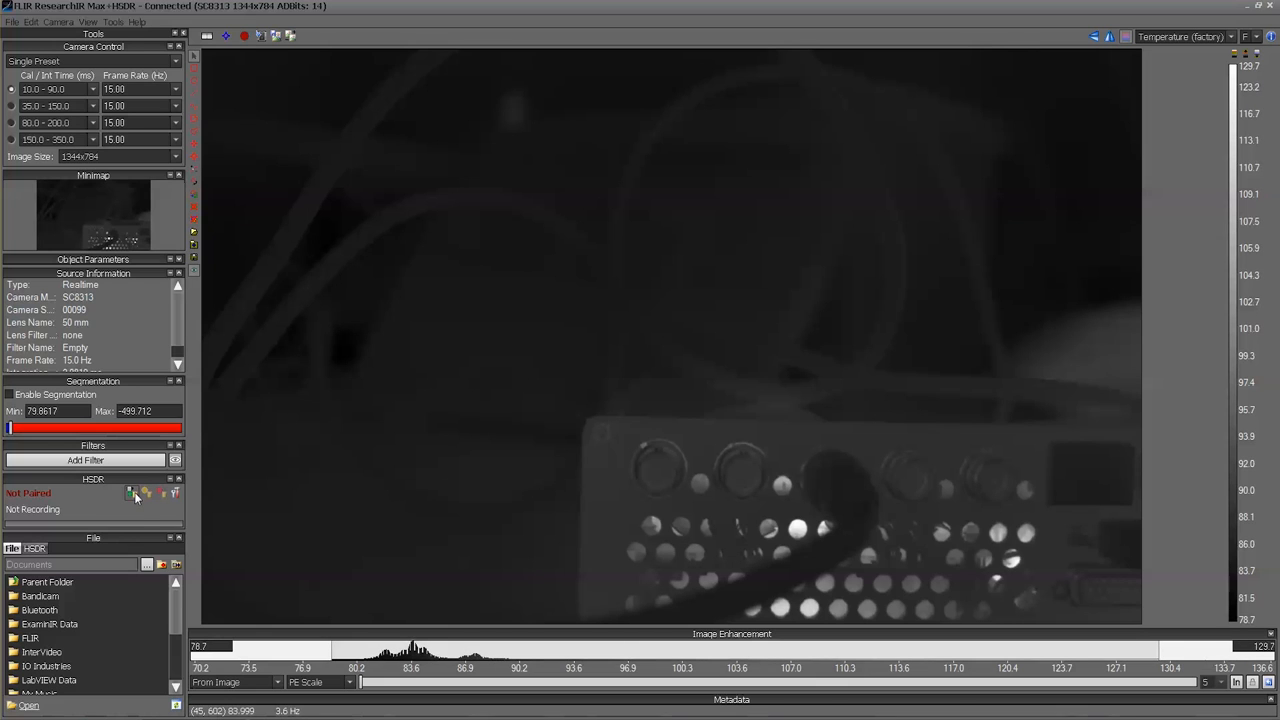
Step: Pair the connected SC8300 with the HSDR, then bring up HSDR Record Settings
{"action": "left_click", "coordinate": [133, 493]}
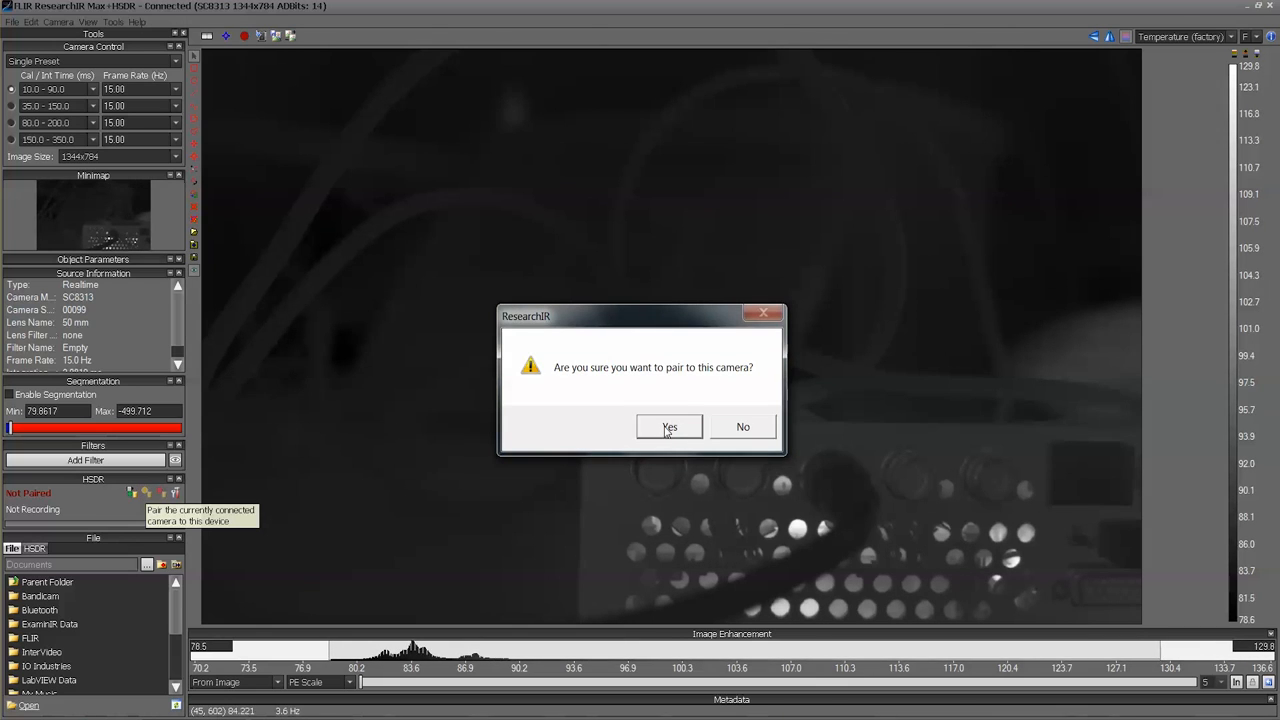
{"action": "left_click", "coordinate": [669, 427]}
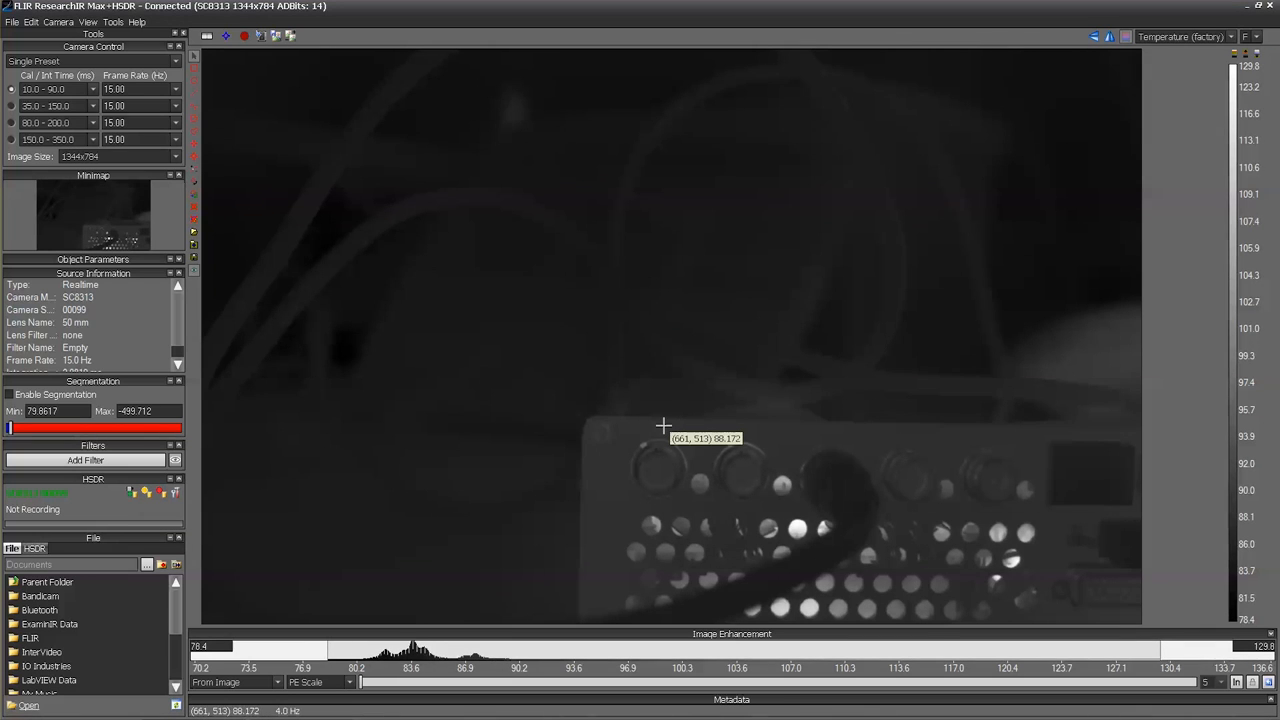
{"action": "left_click", "coordinate": [176, 493]}
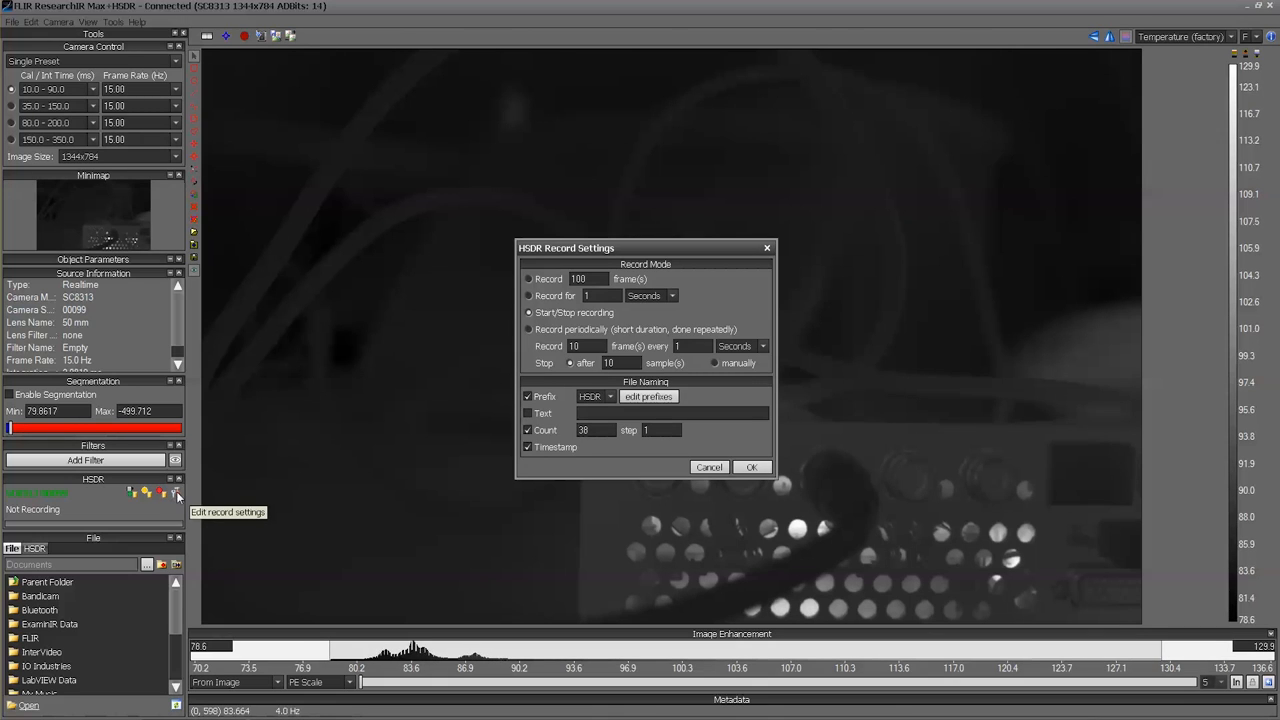
Step: Set HSDR recording to manual Start/Stop mode instead of a fixed frame count
{"action": "left_click", "coordinate": [528, 312]}
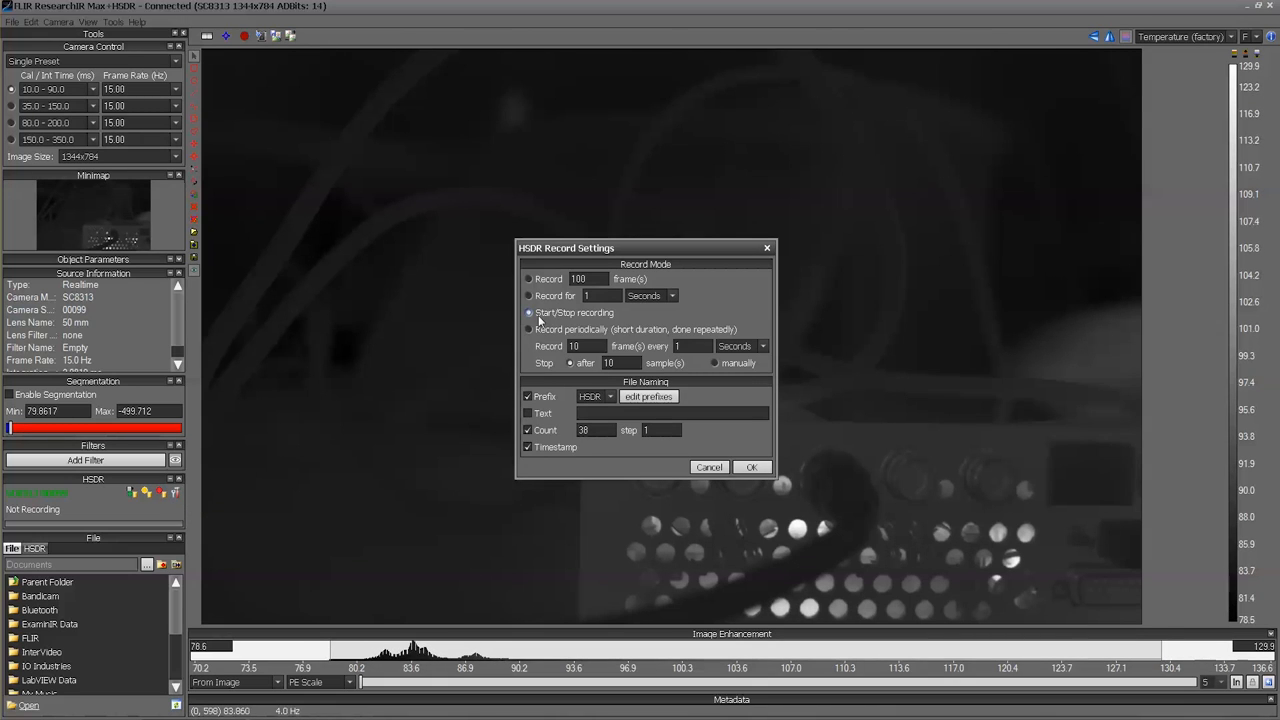
{"action": "left_click", "coordinate": [528, 279]}
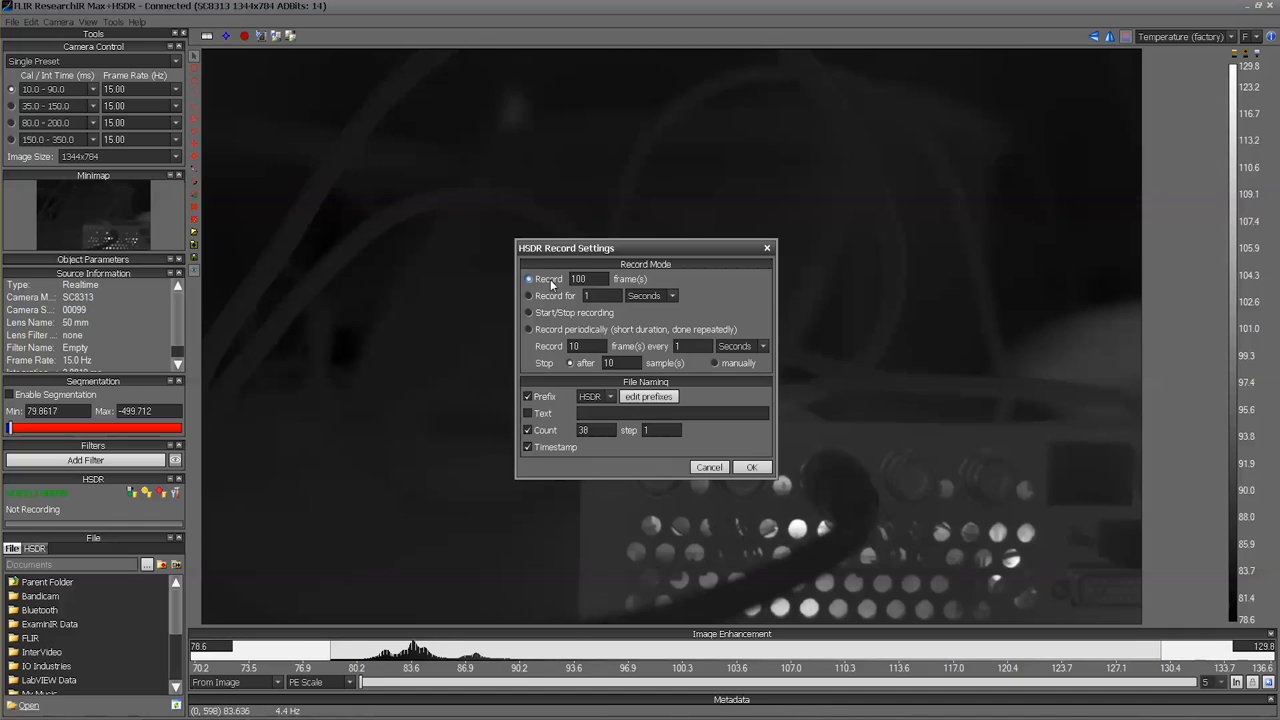
{"action": "left_click", "coordinate": [529, 312]}
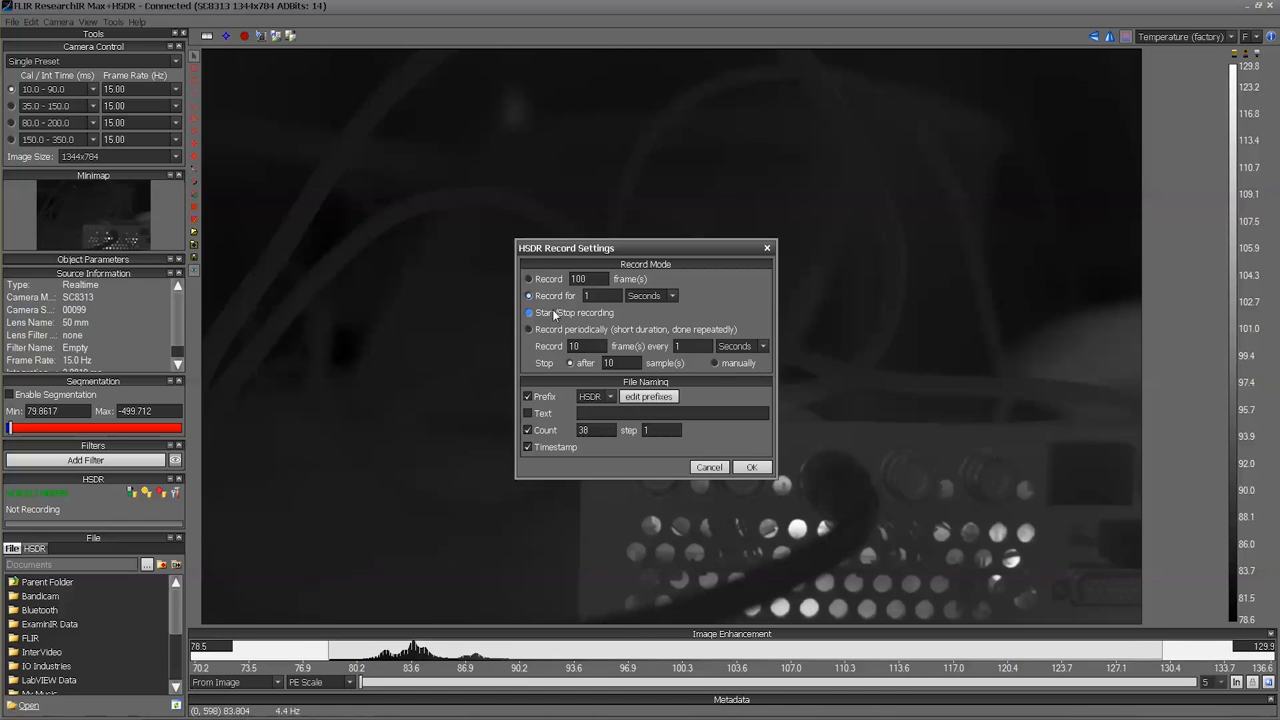
{"action": "left_click", "coordinate": [528, 312]}
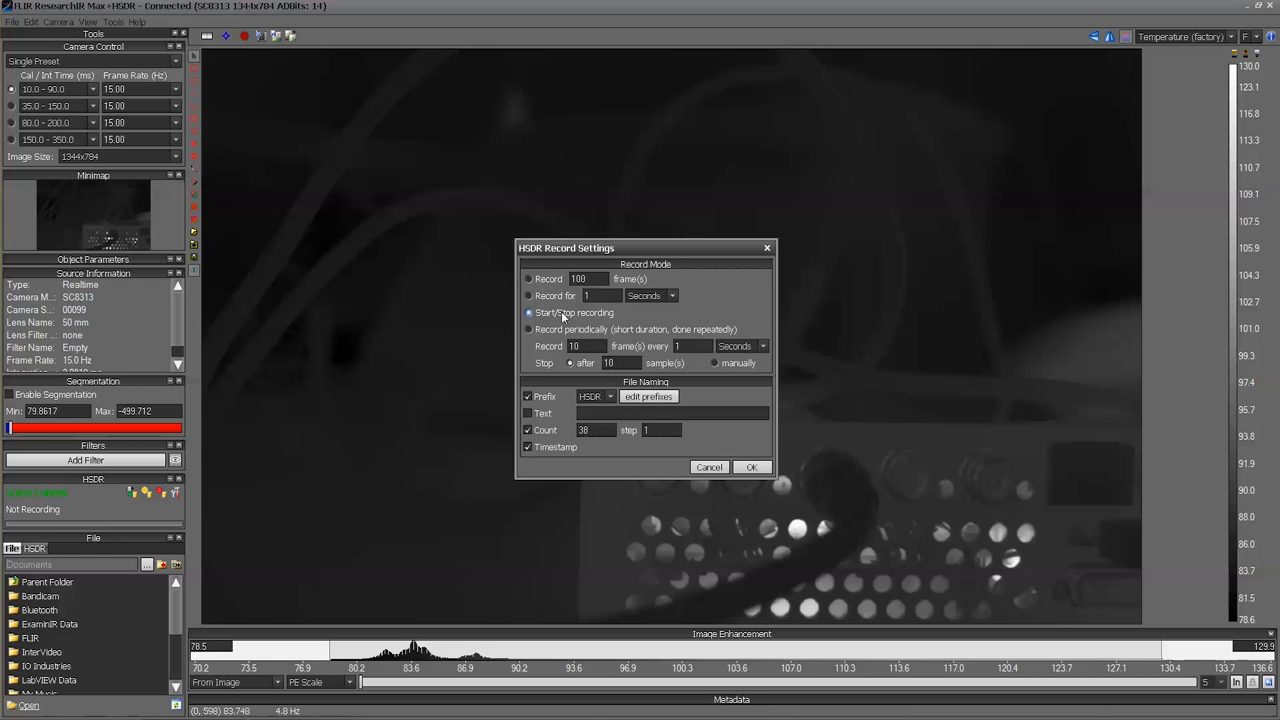
{"action": "left_click", "coordinate": [529, 329]}
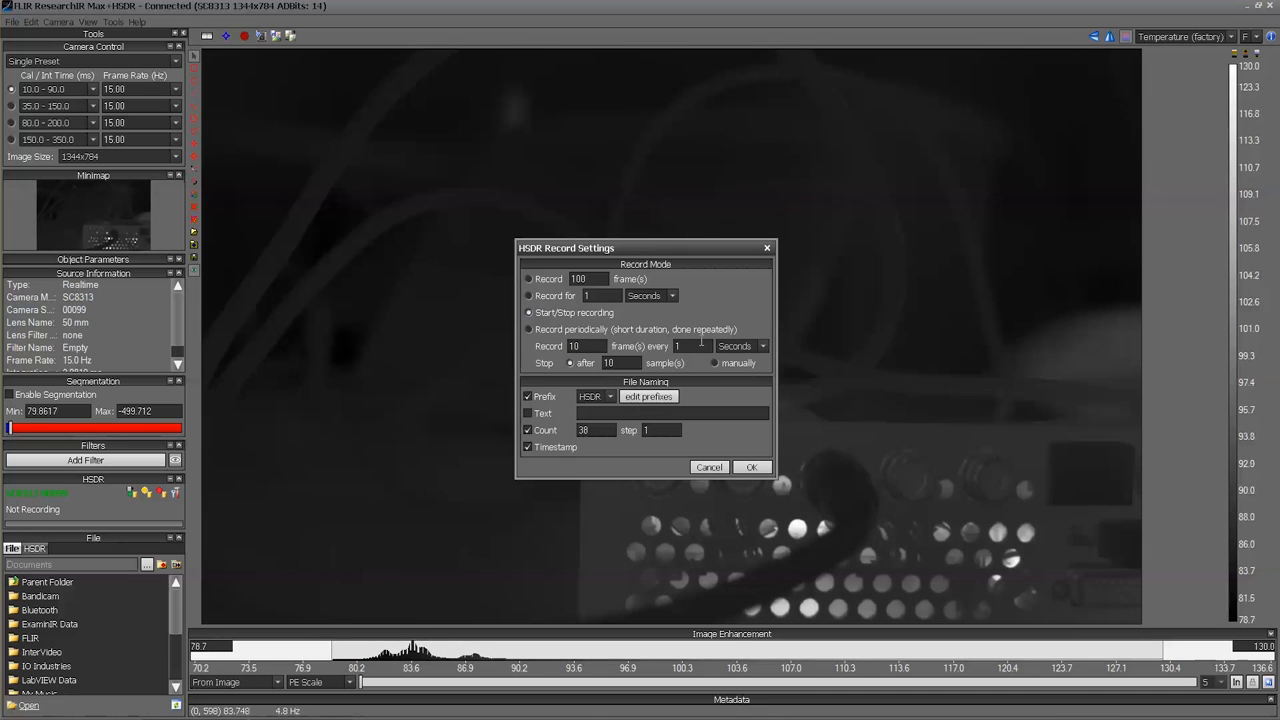
Step: Name recording files with text 'HSDR Testing', count 0, and no timestamp
{"action": "left_click", "coordinate": [528, 413]}
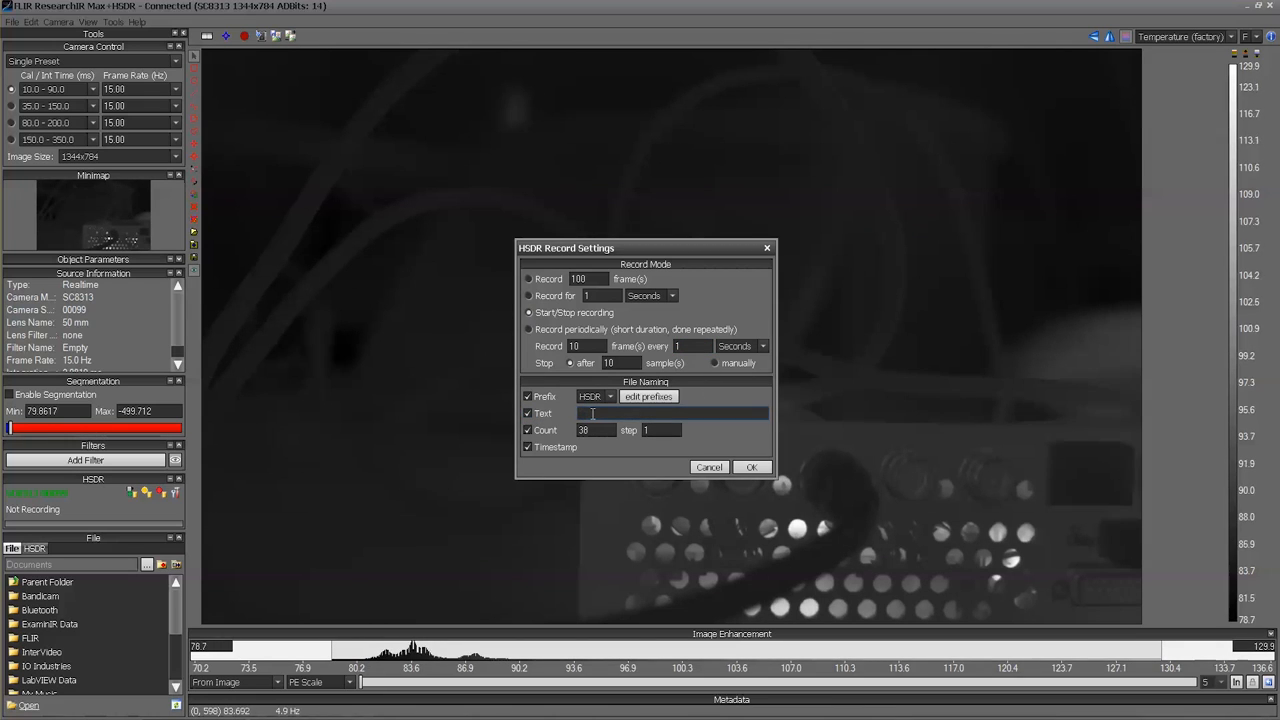
{"action": "type", "text": "SC8313"}
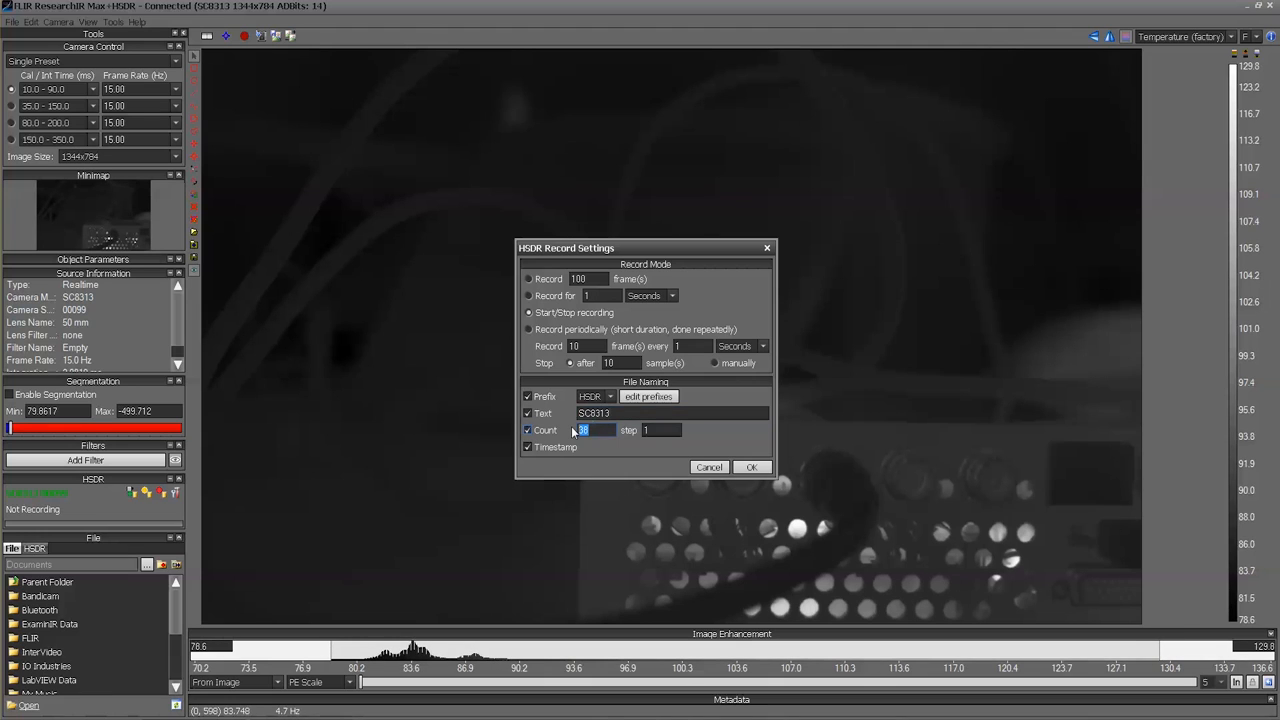
{"action": "type", "text": "0"}
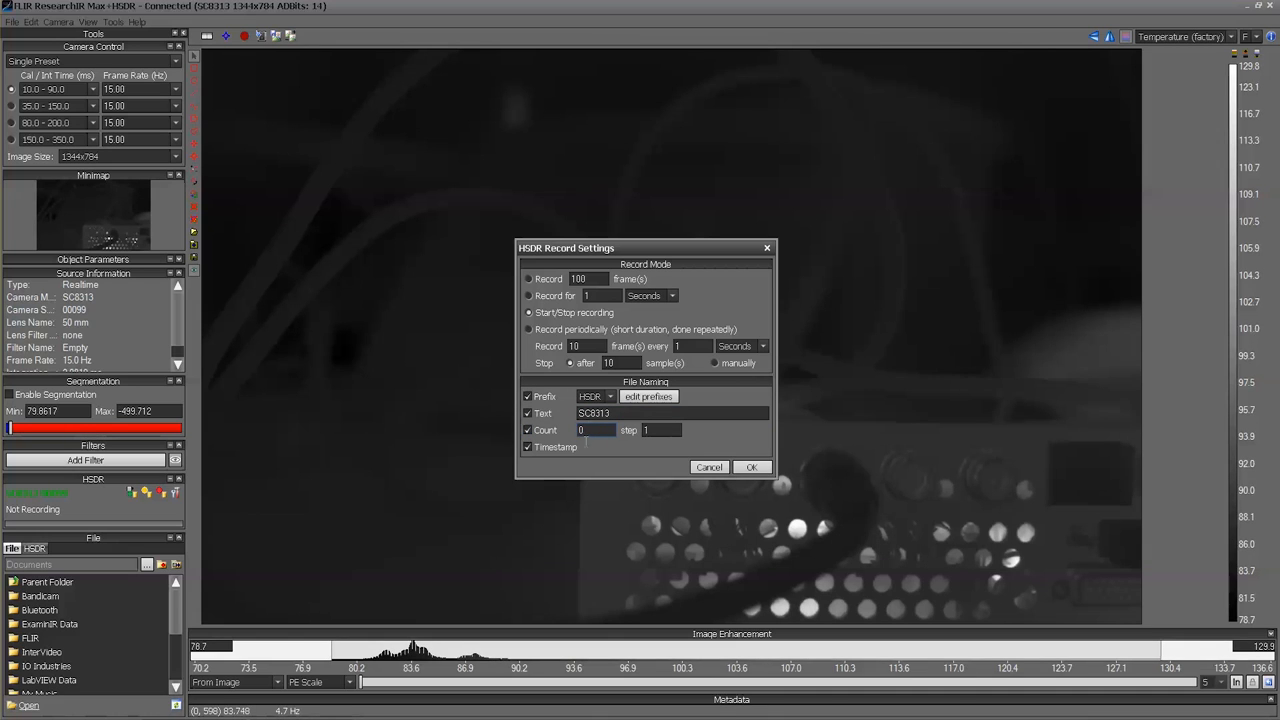
{"action": "left_click", "coordinate": [528, 447]}
{"action": "type", "text": "H"}
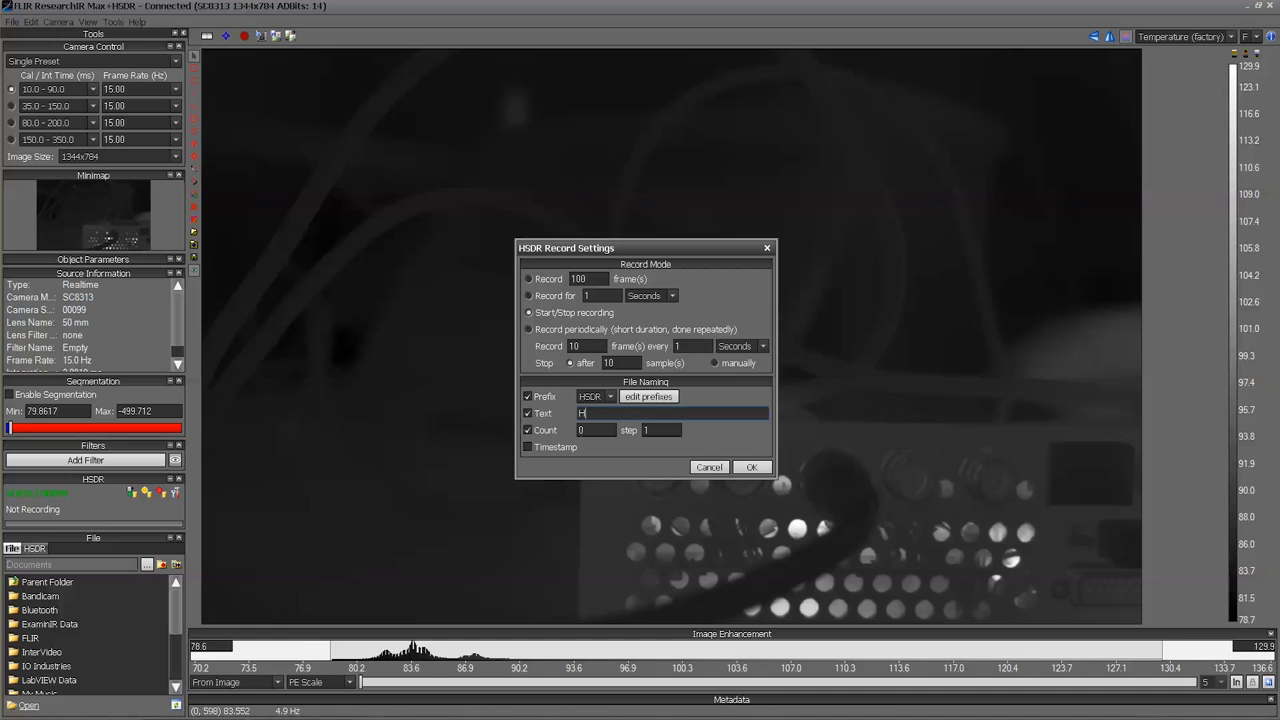
{"action": "type", "text": "SDR Testing"}
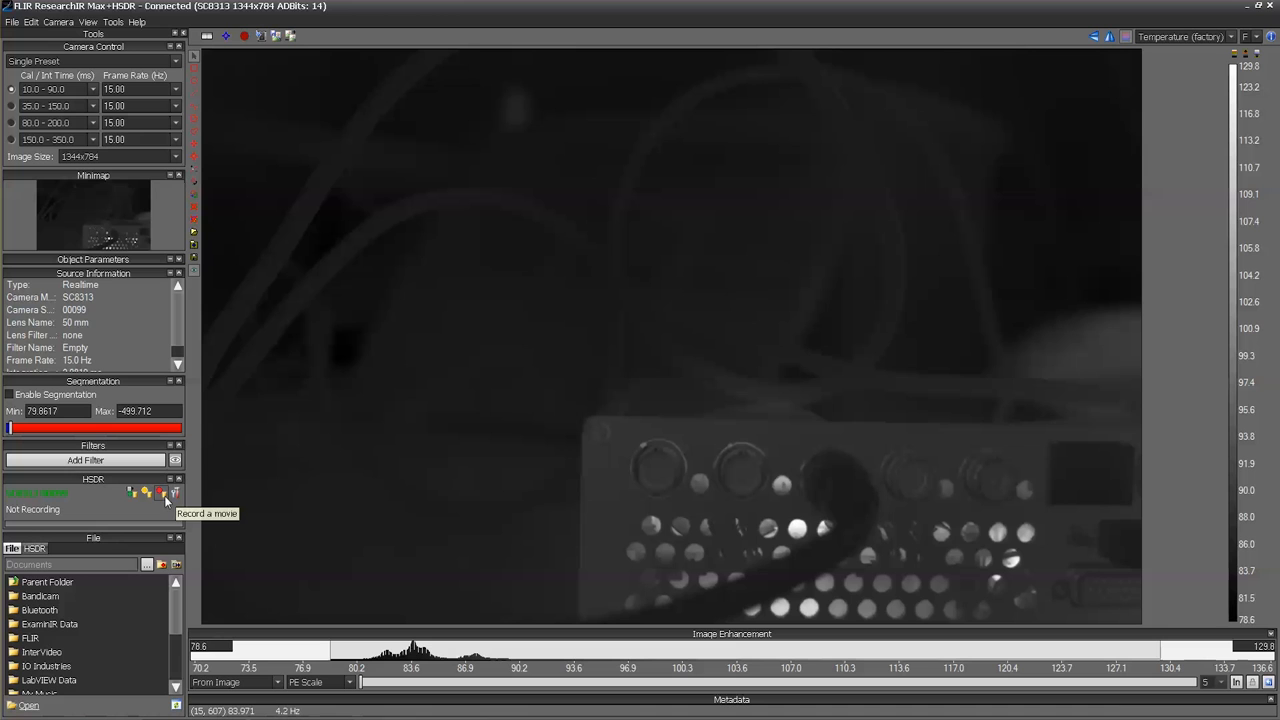
Step: Start an HSDR movie recording of the live camera feed
{"action": "left_click", "coordinate": [159, 492]}
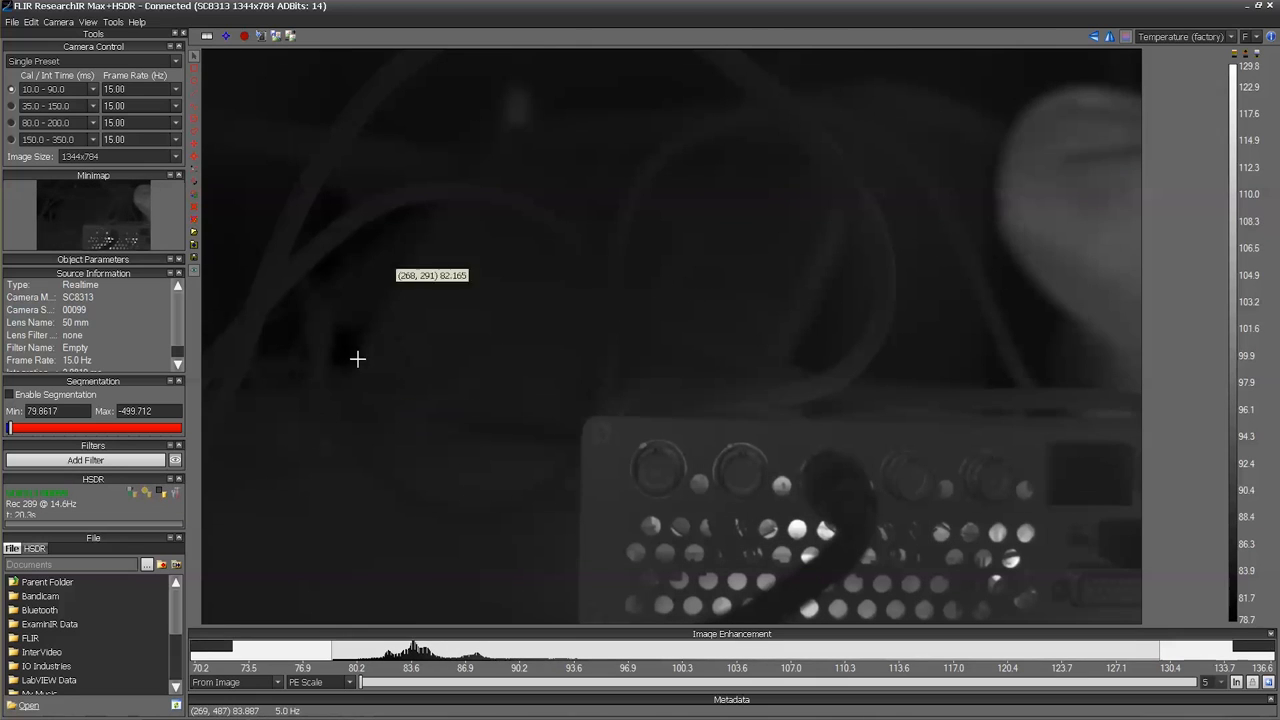
{"action": "mouse_move", "coordinate": [492, 399]}
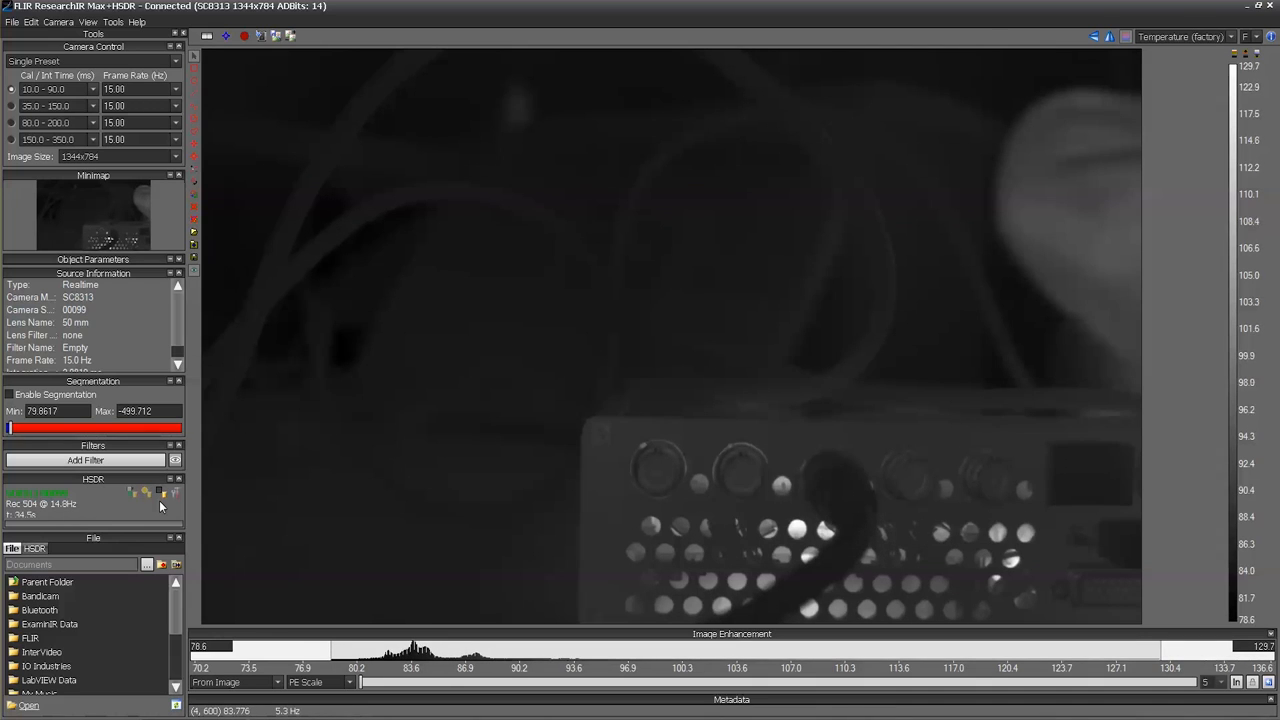
{"action": "mouse_move", "coordinate": [160, 495]}
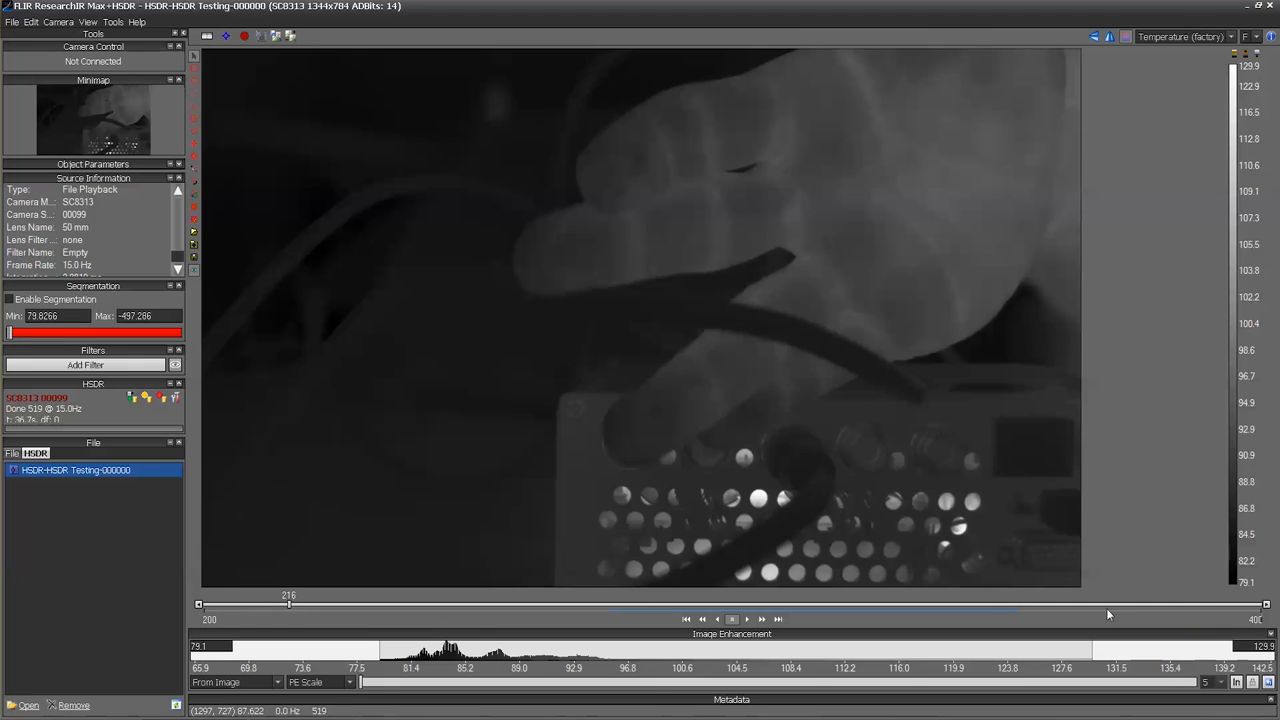
{"action": "mouse_move", "coordinate": [13, 20]}
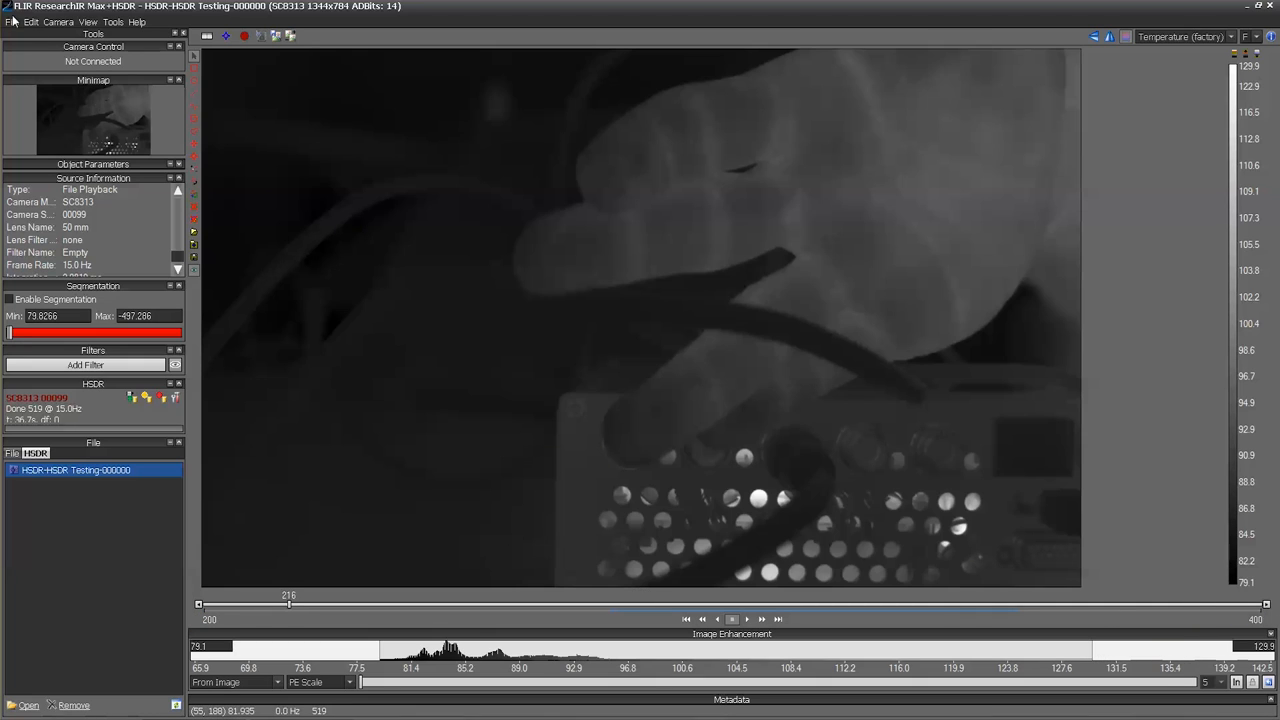
Step: Extract HSDR-HSDR Testing-000000 within play limits to the ResearchIR Data folder
{"action": "left_click", "coordinate": [12, 21]}
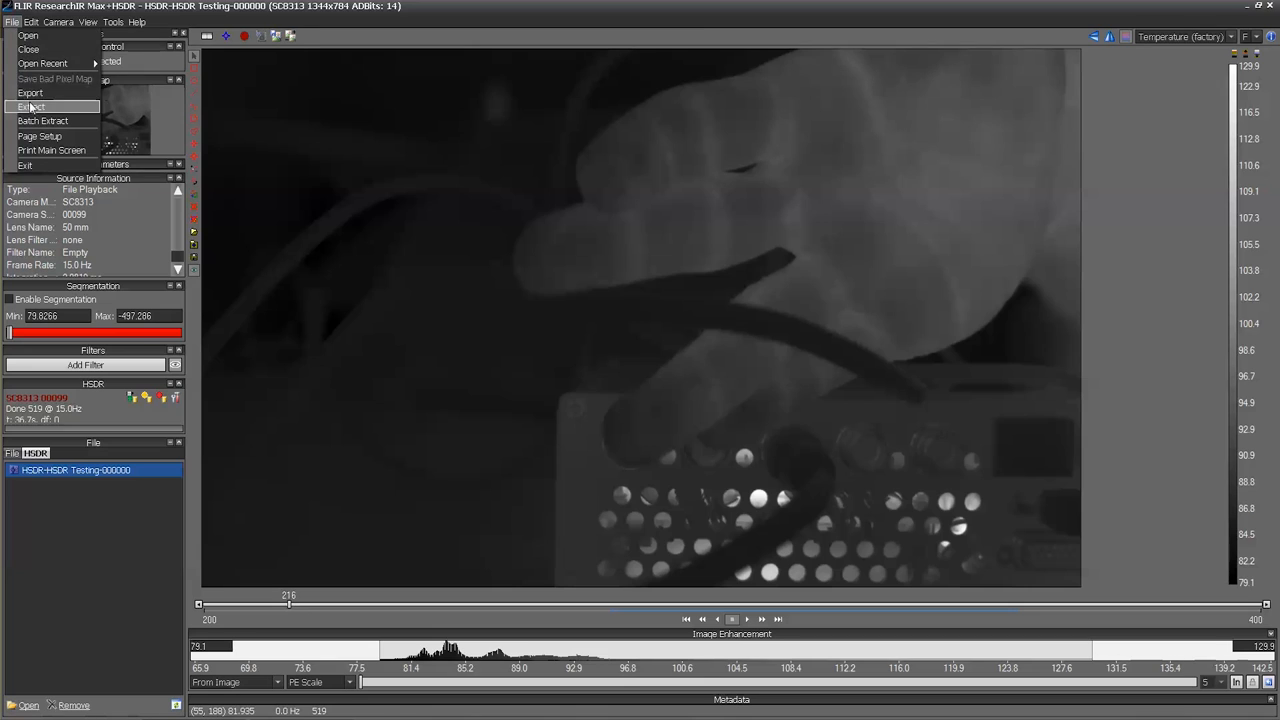
{"action": "left_click", "coordinate": [33, 107]}
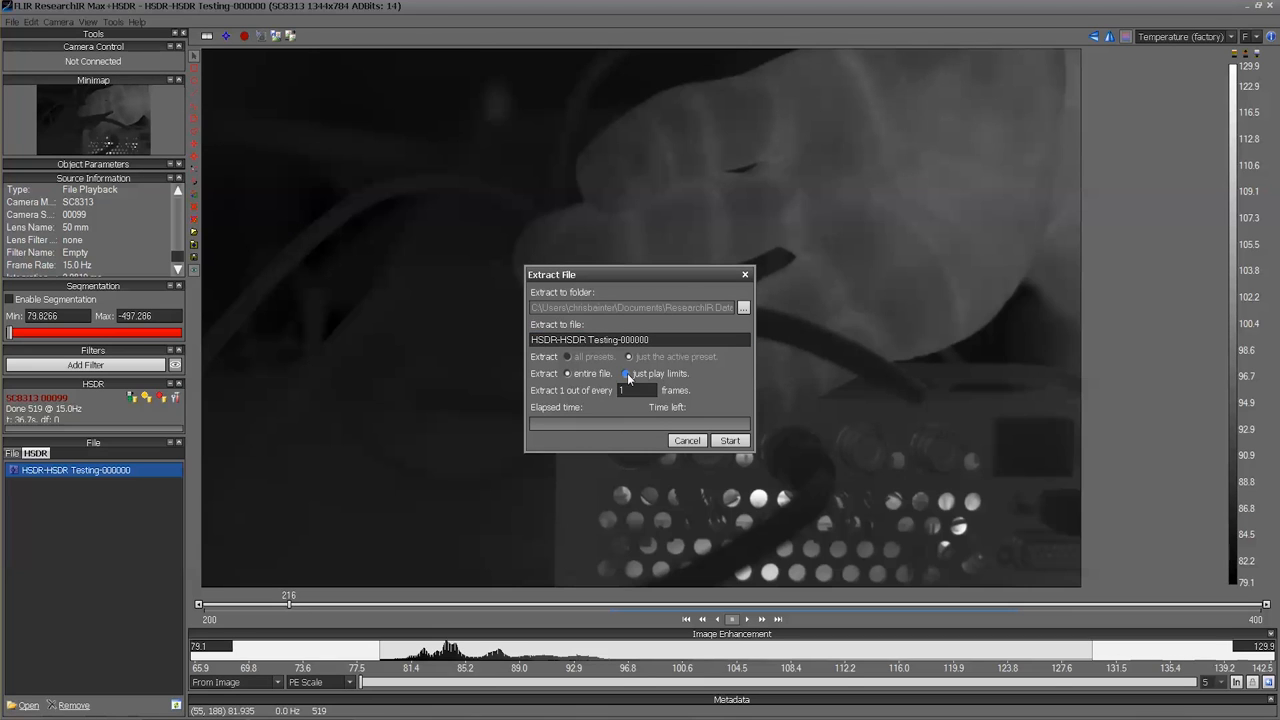
{"action": "left_click", "coordinate": [627, 373]}
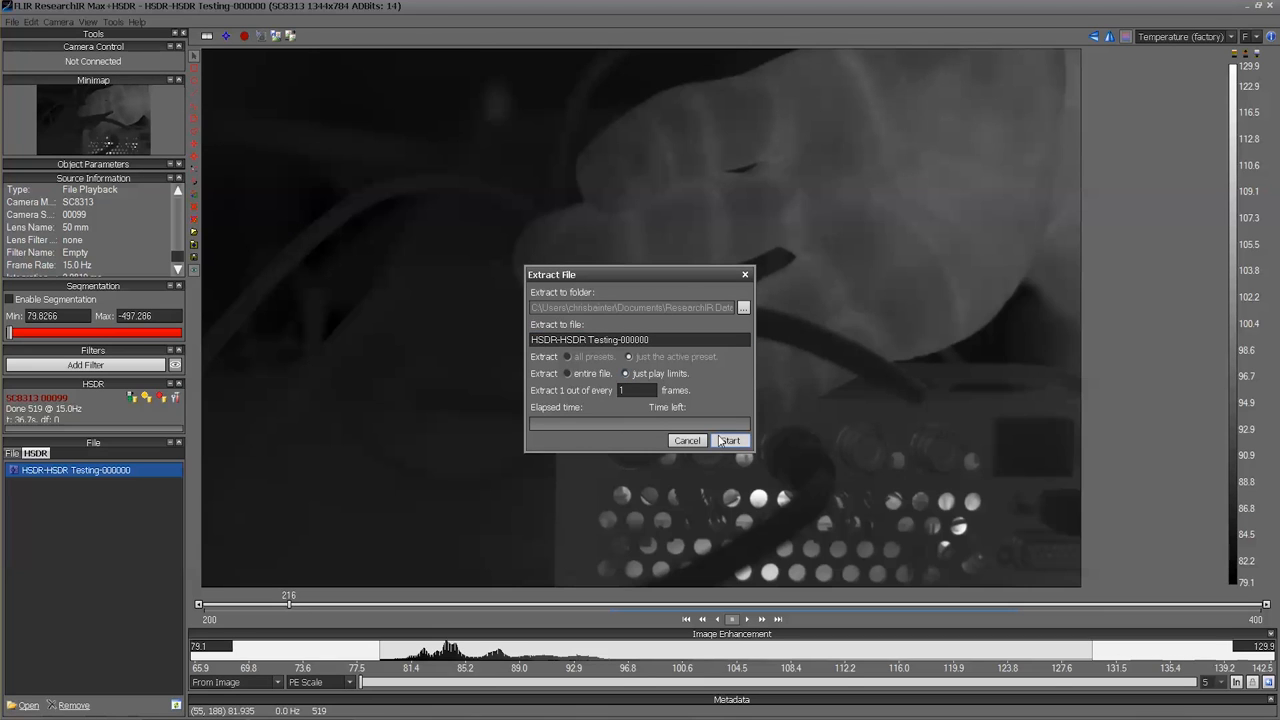
{"action": "left_click", "coordinate": [743, 307]}
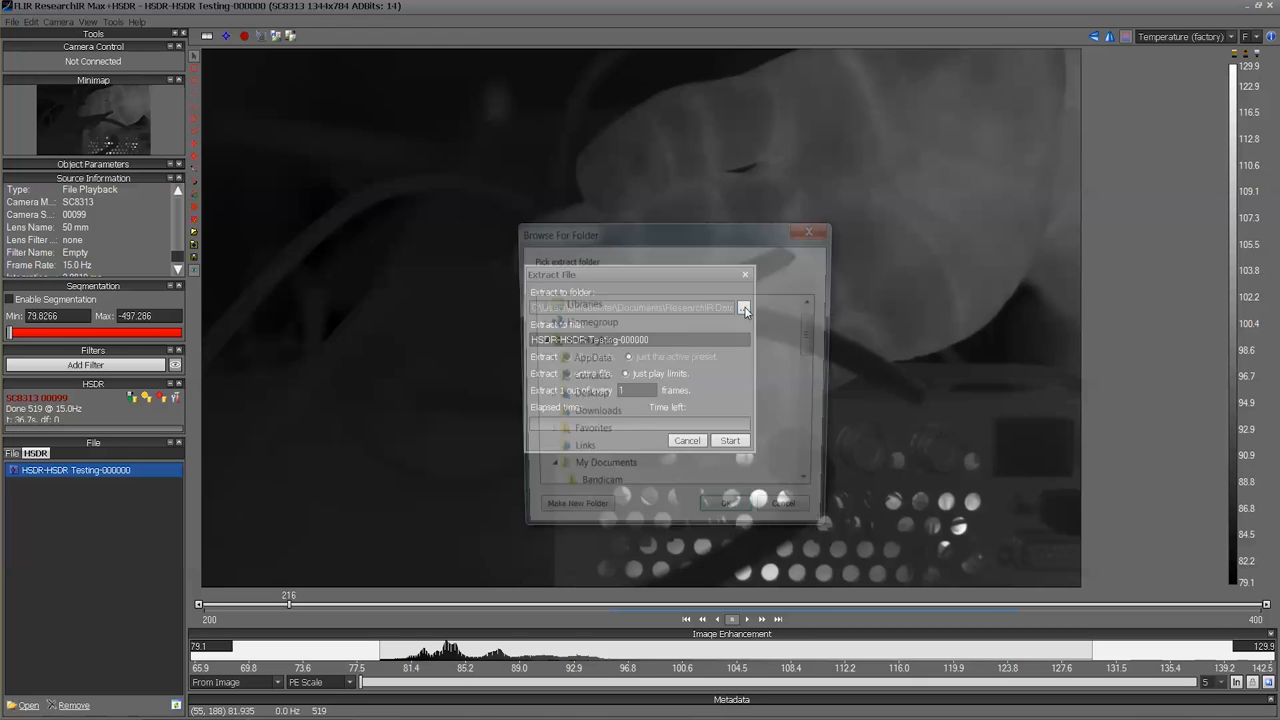
{"action": "left_click", "coordinate": [744, 307]}
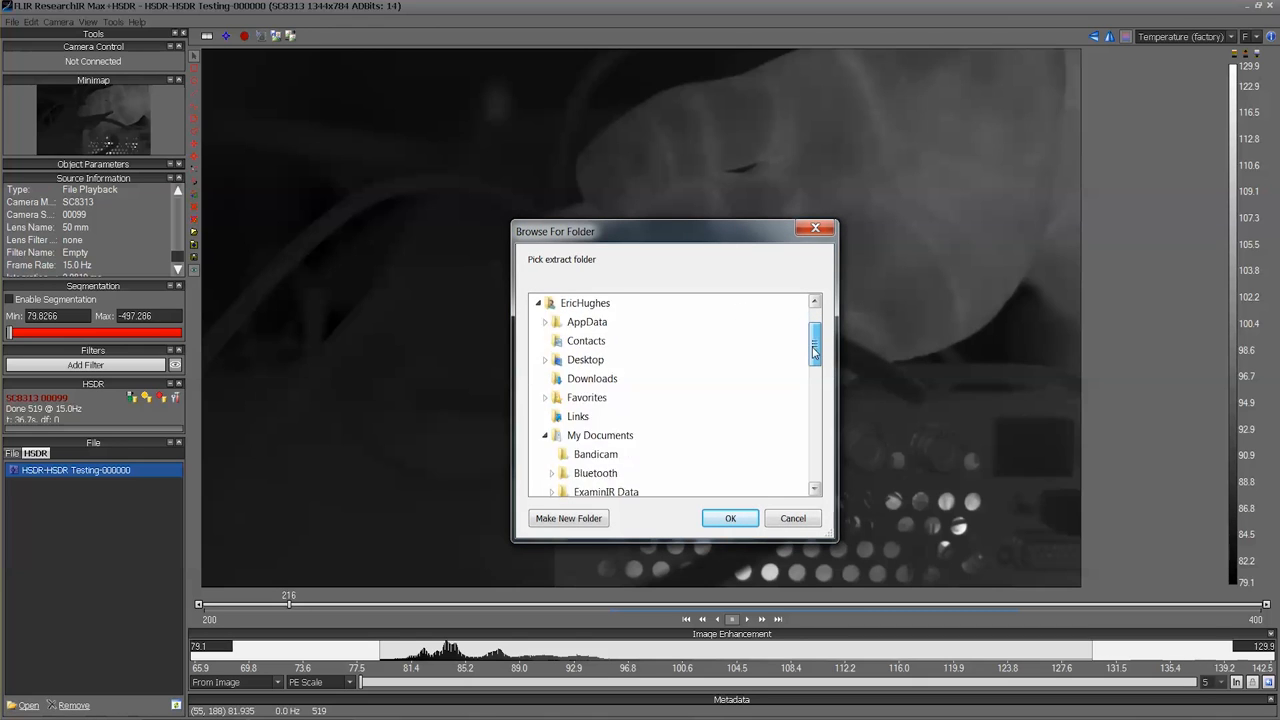
{"action": "scroll", "scroll_direction": "down", "scroll_amount": 3}
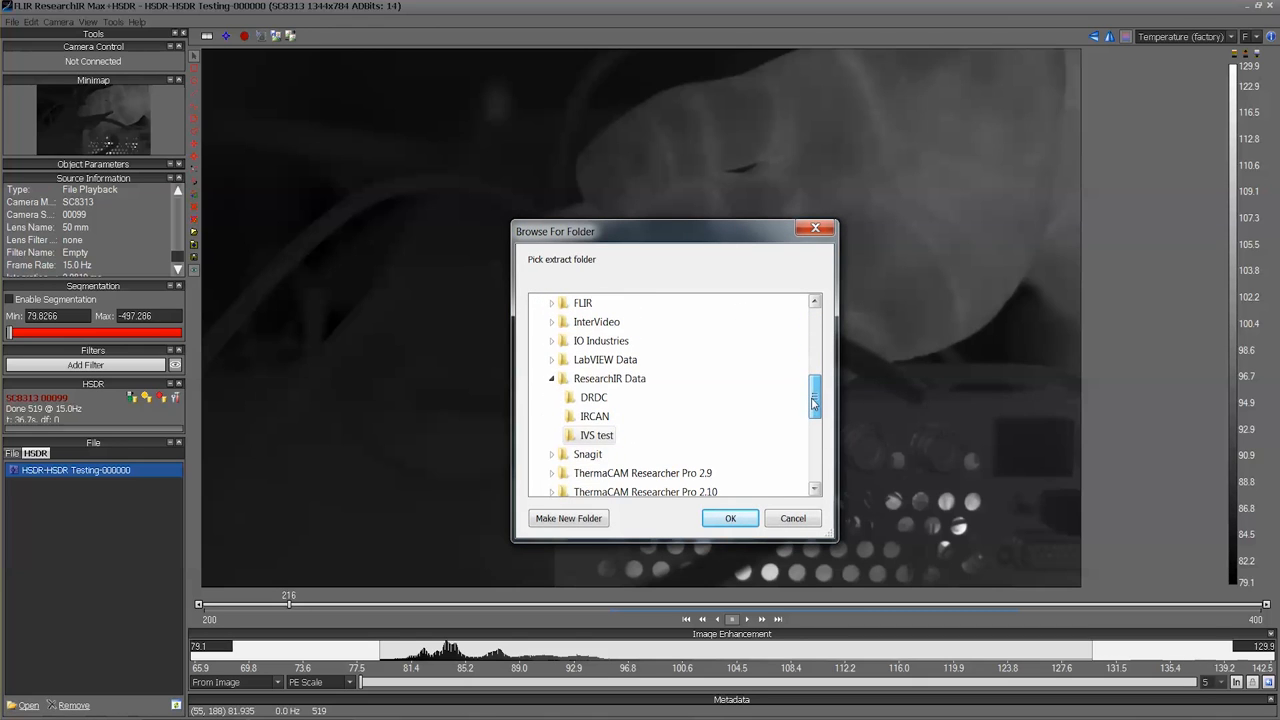
{"action": "left_click", "coordinate": [609, 378]}
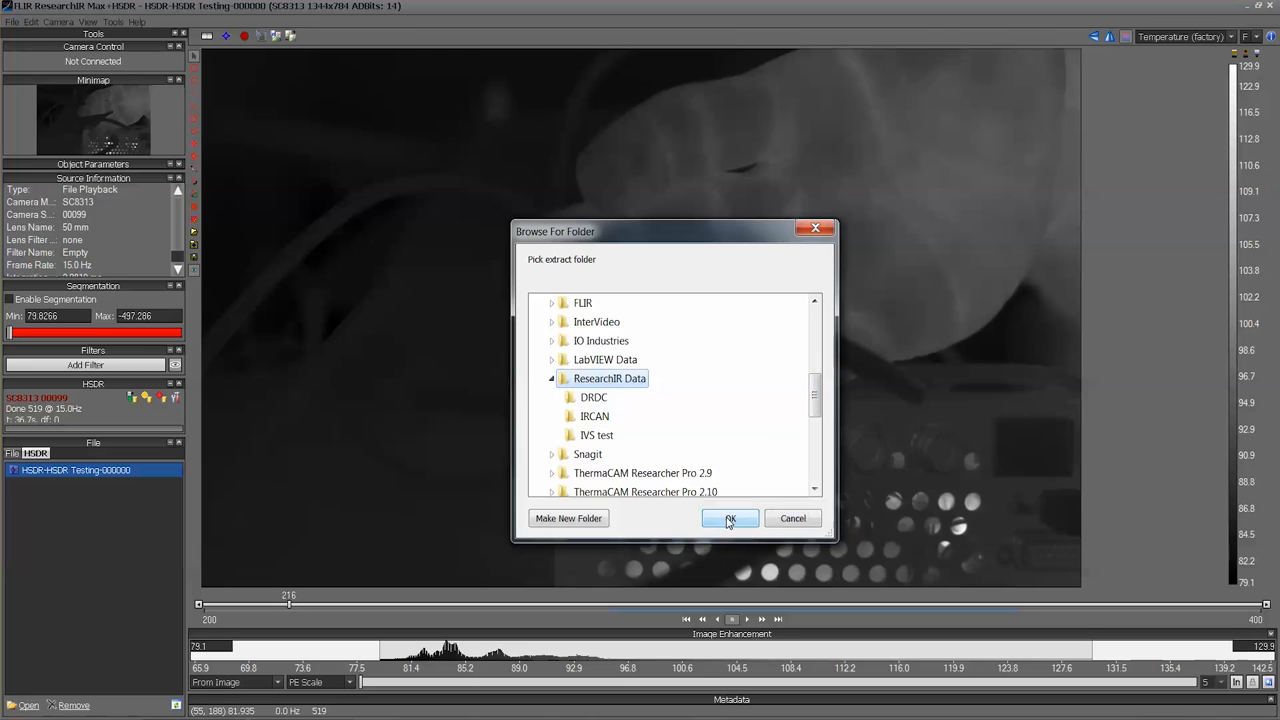
{"action": "left_click", "coordinate": [730, 518]}
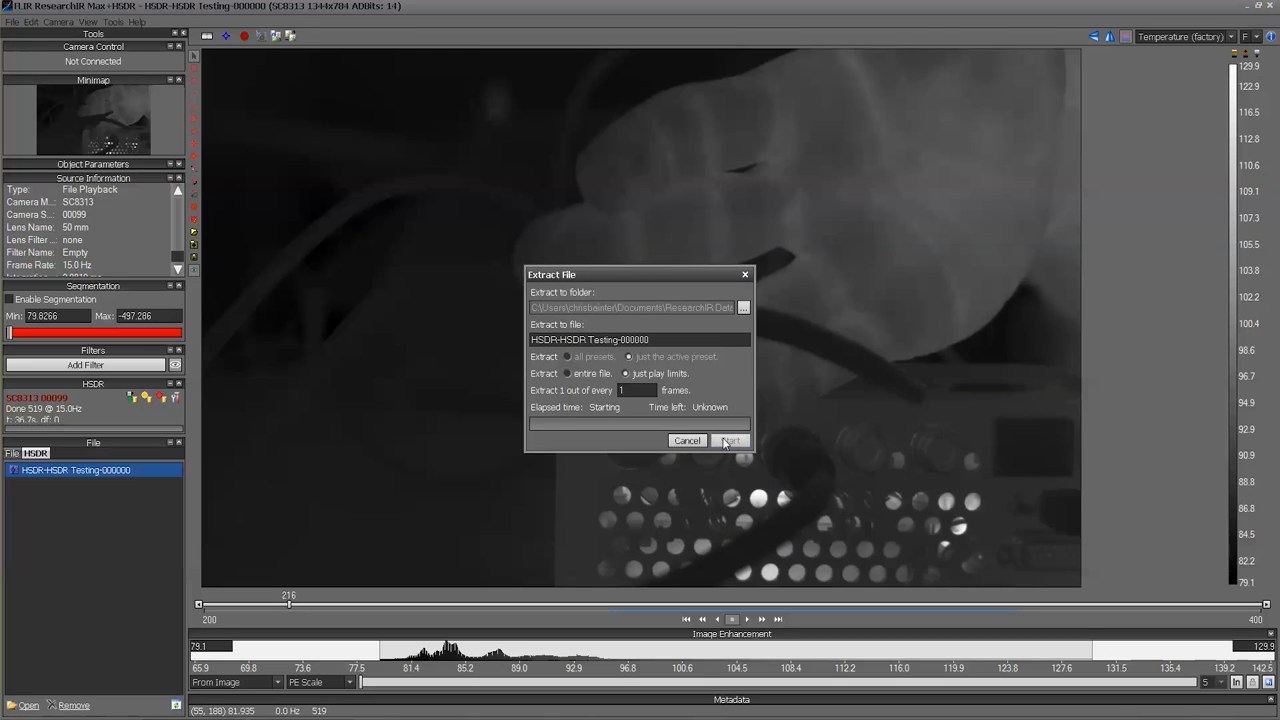
{"action": "left_click", "coordinate": [731, 441]}
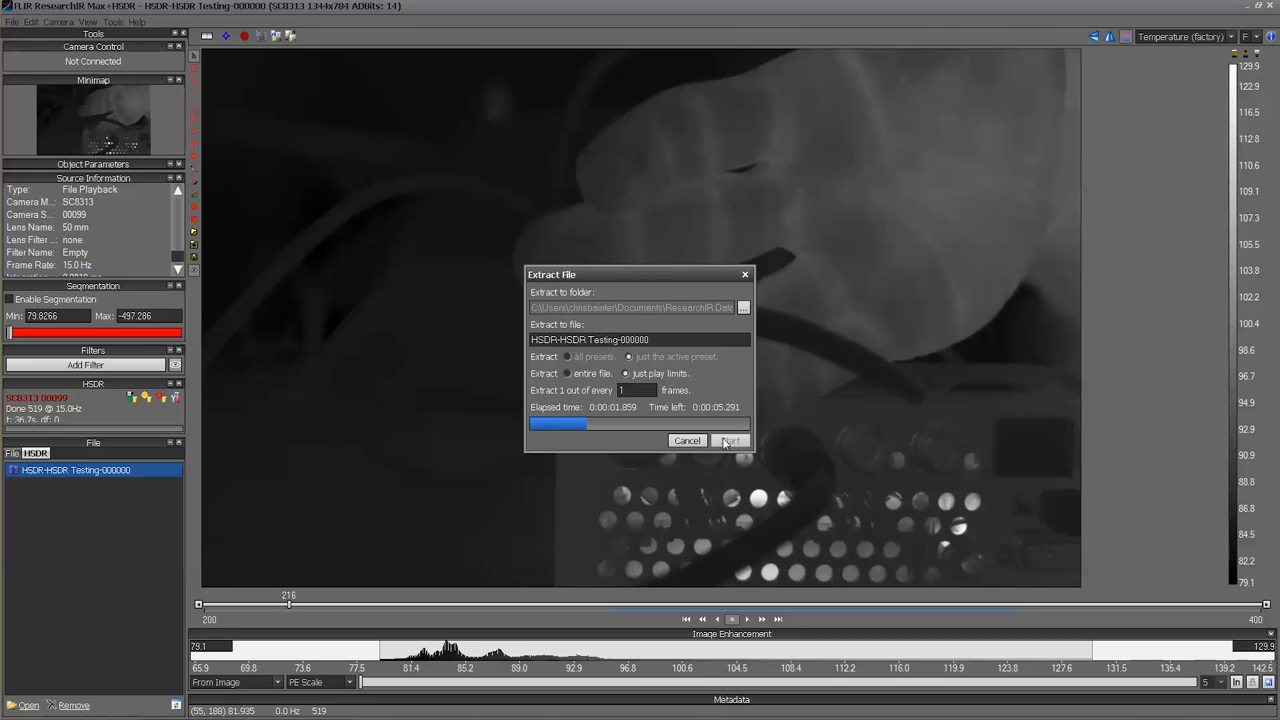